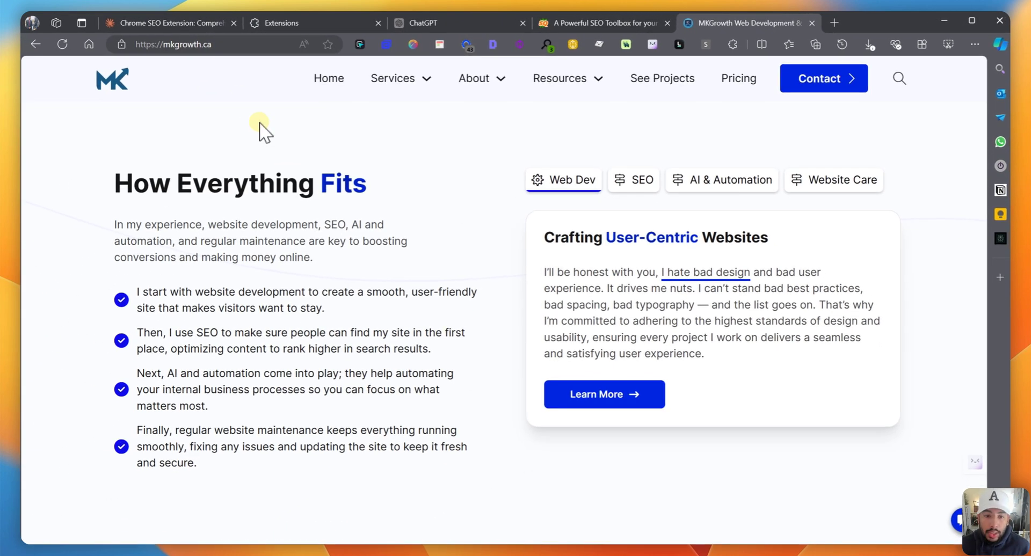
pyautogui.moveTo(357, 224)
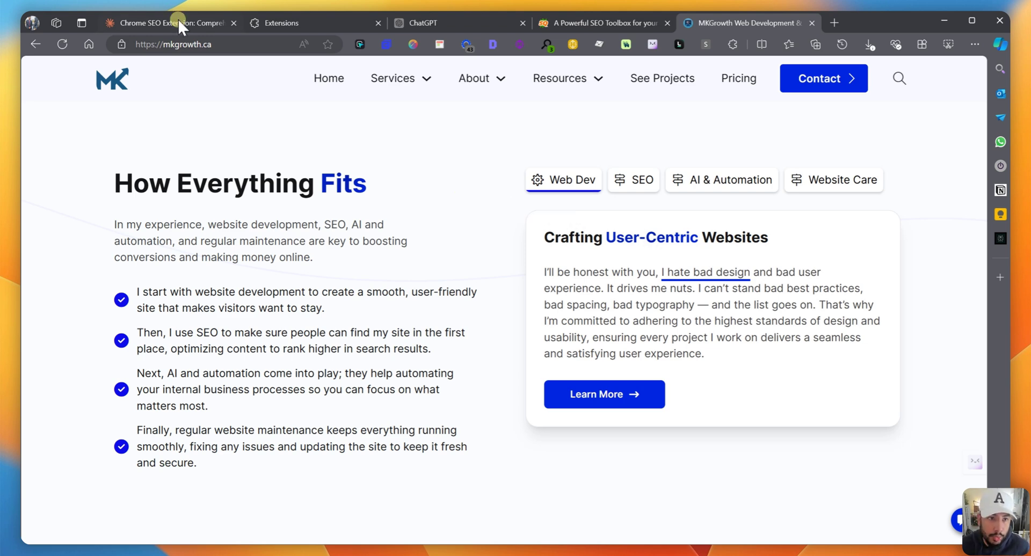
# - View the Claude chat with manifest.json, popup.js and styles.css, then return to MKGrowth
pyautogui.click(177, 23)
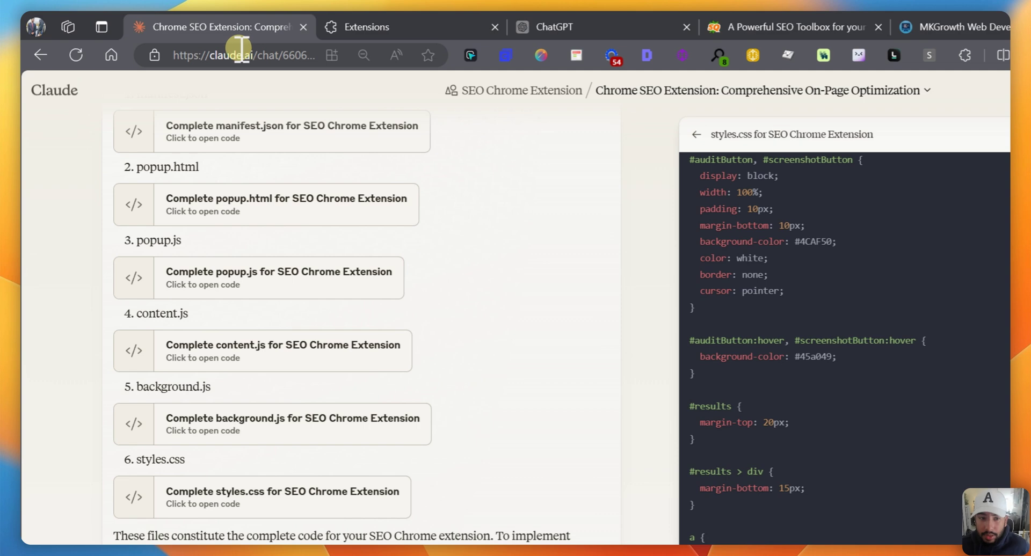
pyautogui.moveTo(240, 59)
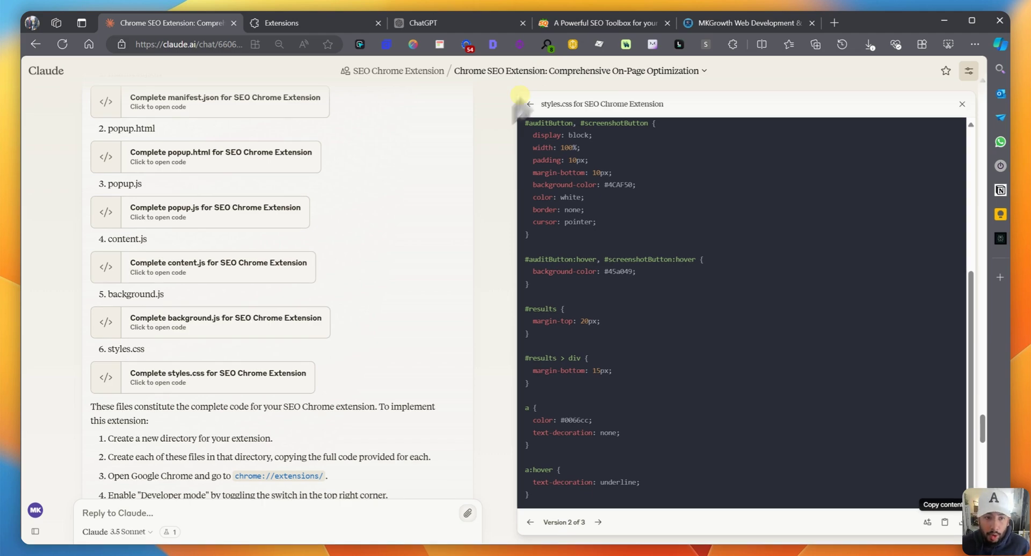
pyautogui.click(744, 23)
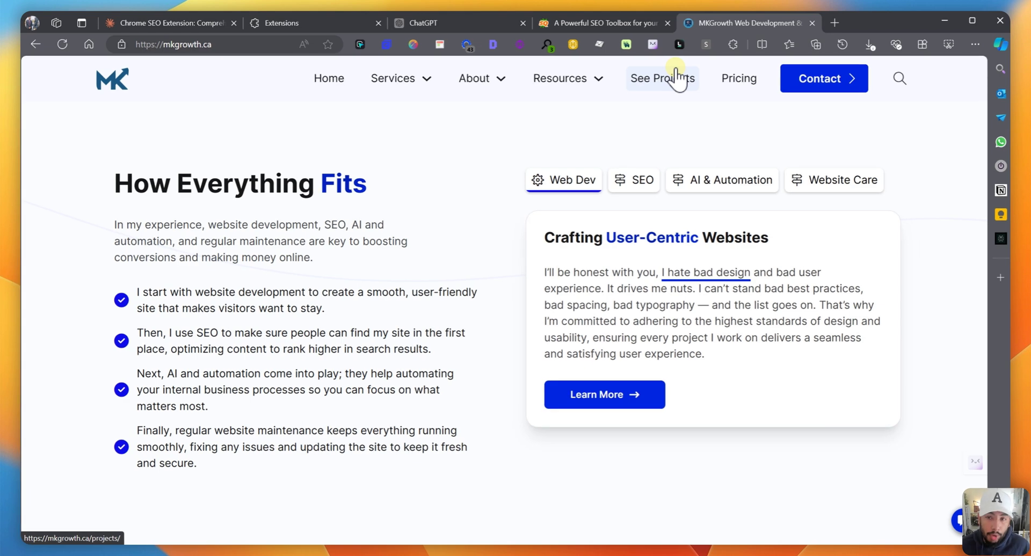
pyautogui.moveTo(915, 108)
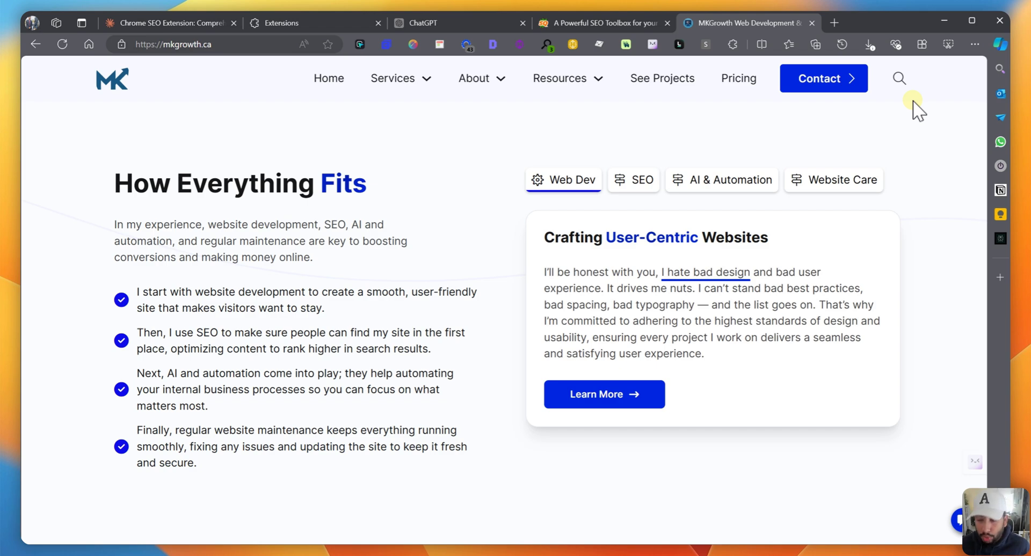
pyautogui.moveTo(718, 42)
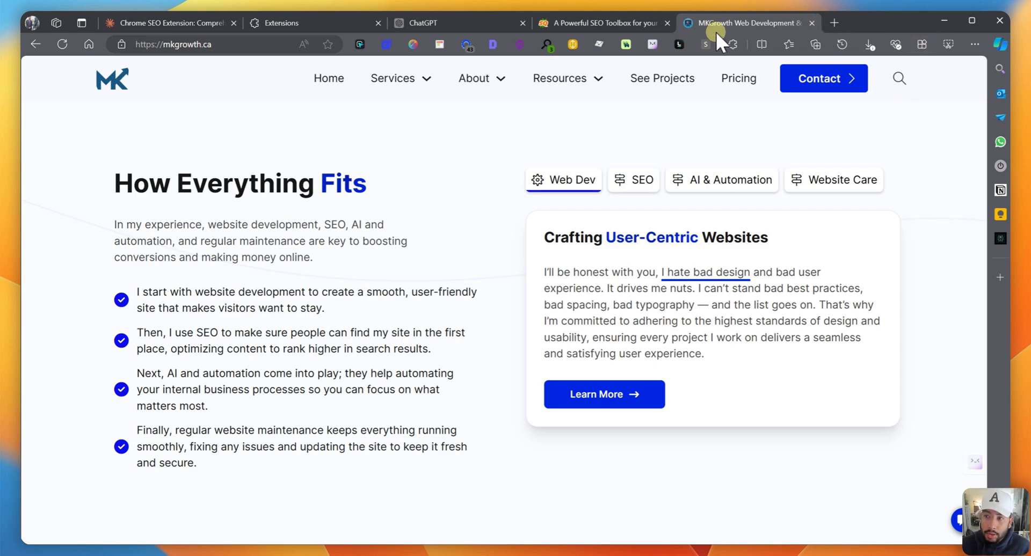
# - Open the SEO Toolkit extension popup over the MKGrowth homepage
pyautogui.click(705, 44)
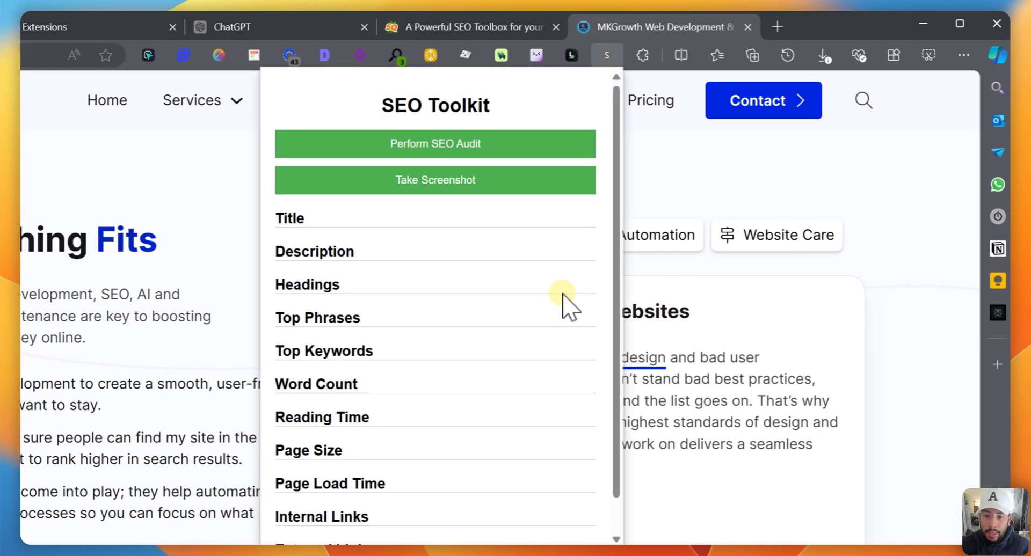
pyautogui.moveTo(414, 221)
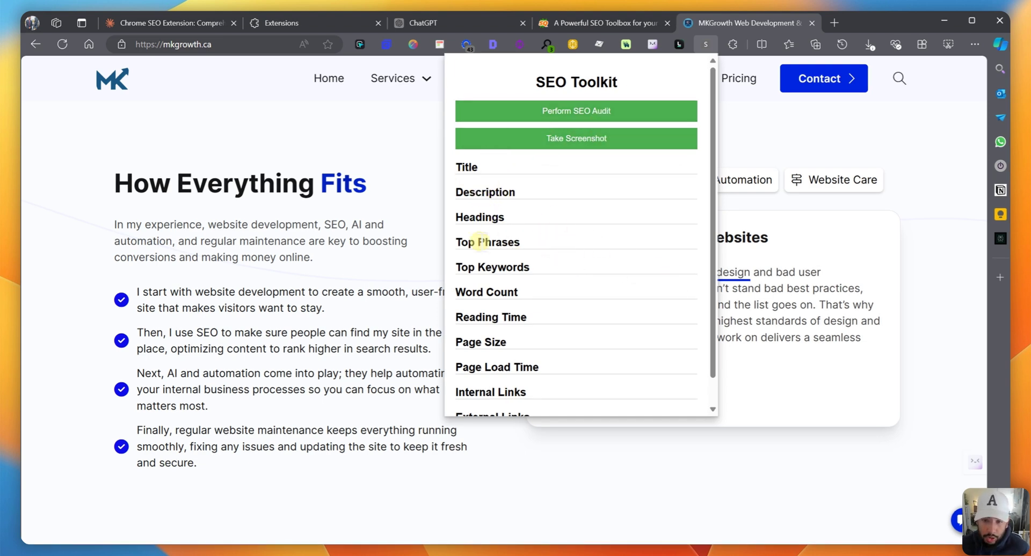
pyautogui.moveTo(500, 268)
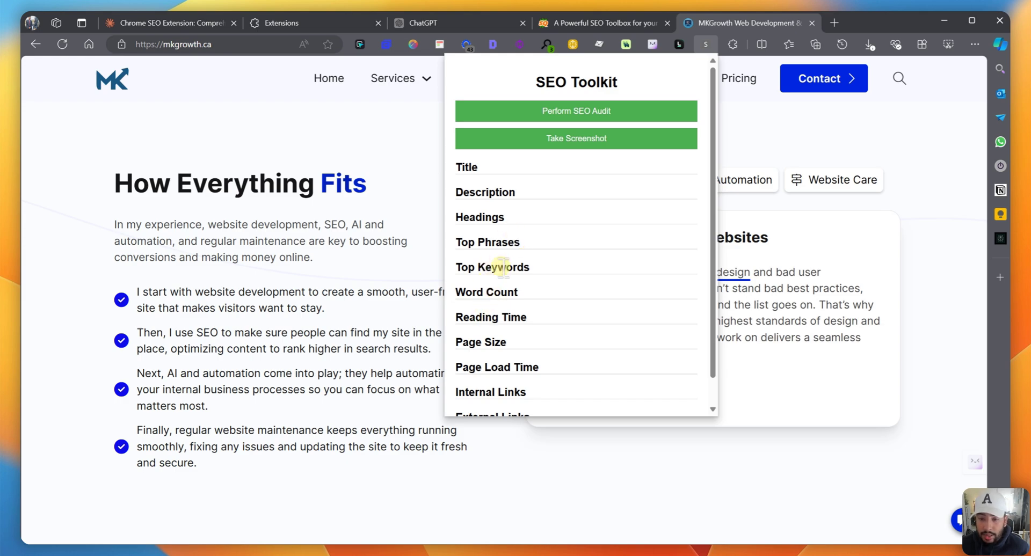
# - Scroll through the MKGrowth audit results: title, headings, keywords, 869 words, 350.34 KB
pyautogui.scroll(-3)
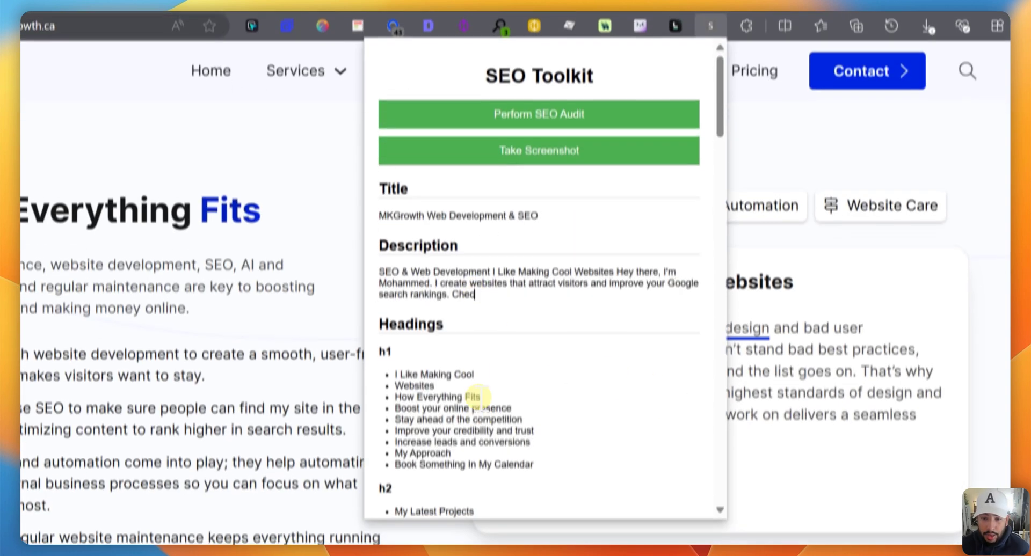
pyautogui.scroll(-3)
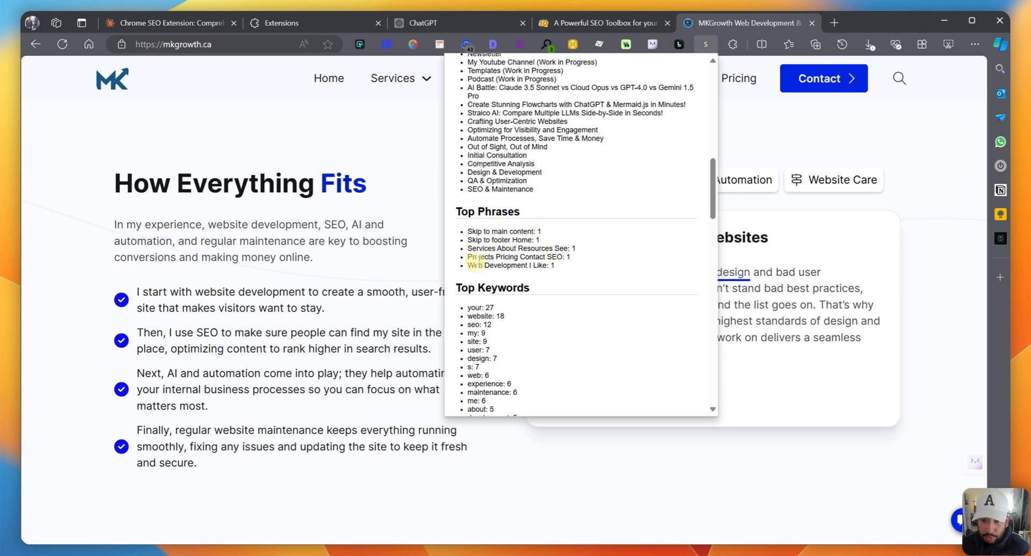
pyautogui.scroll(-3)
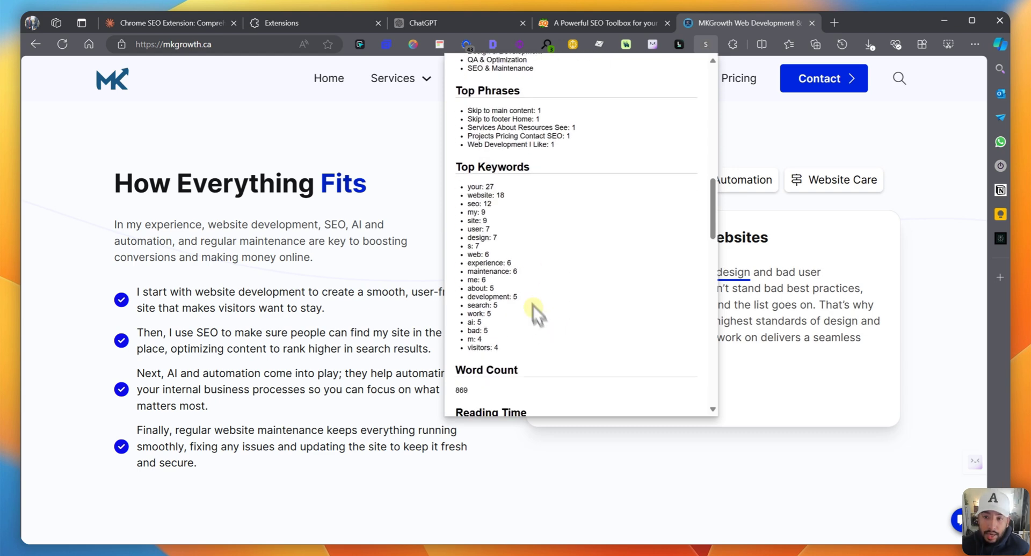
pyautogui.moveTo(555, 177)
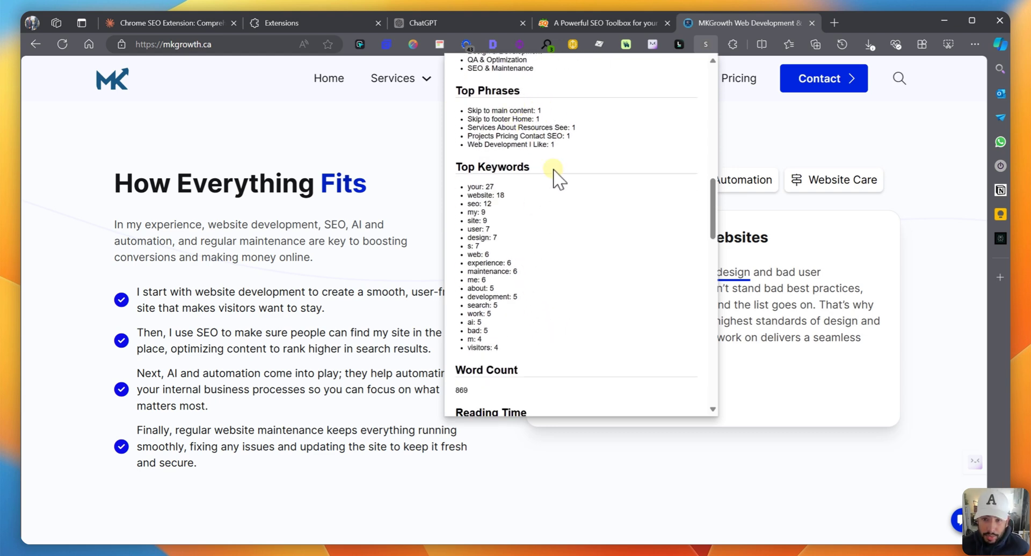
pyautogui.moveTo(489, 219)
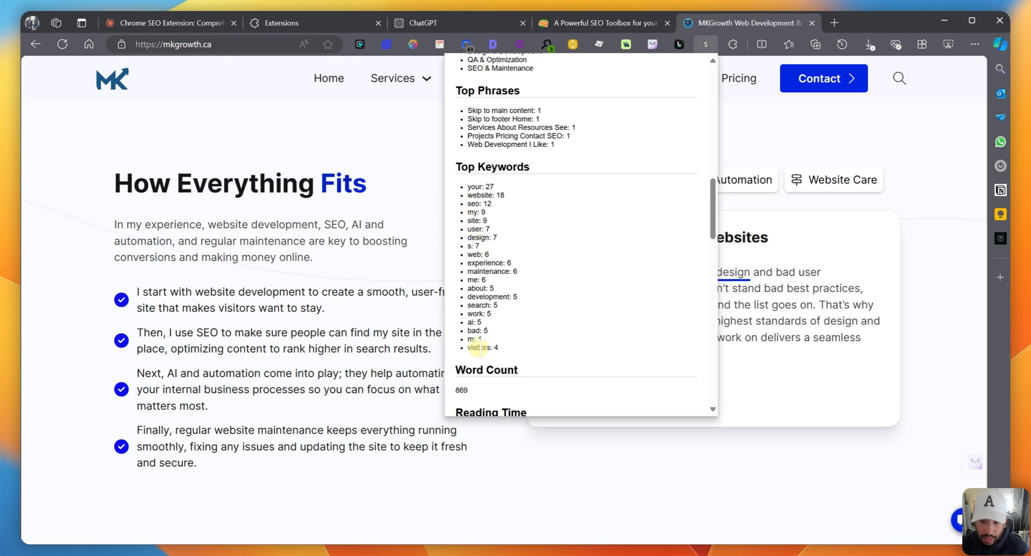
pyautogui.scroll(-3)
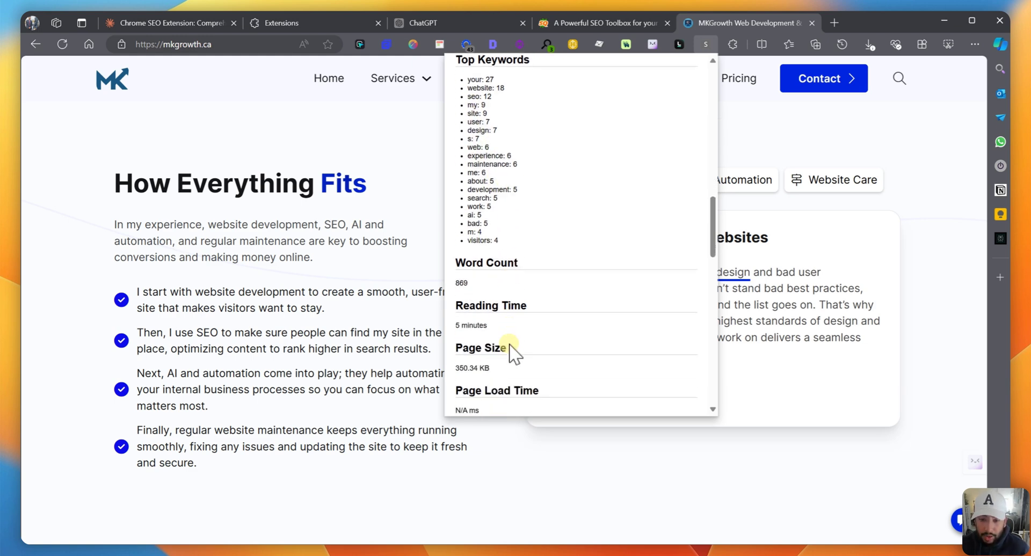
pyautogui.scroll(-3)
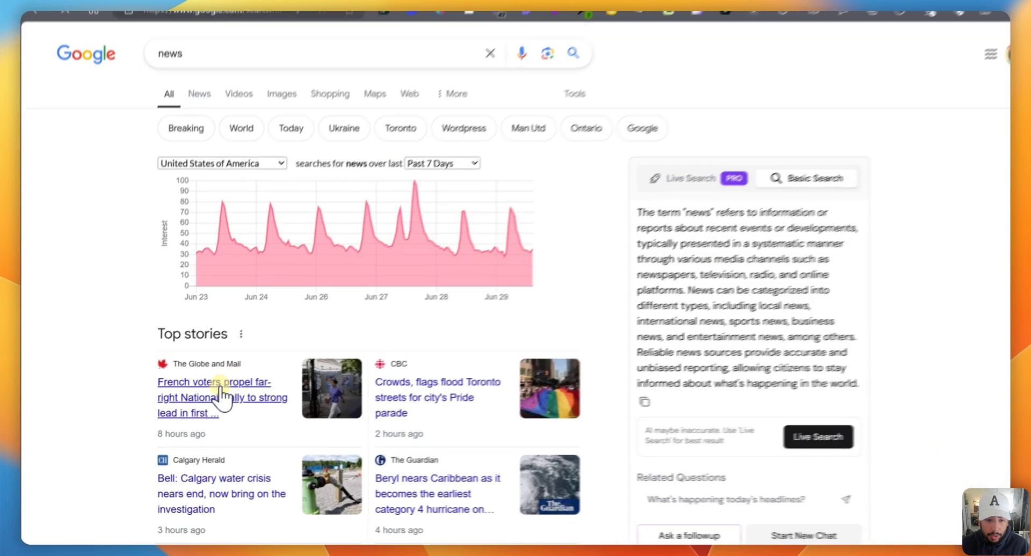
# - Open the Globe and Mail French voters story and dismiss its ad-blocker notice
pyautogui.click(218, 397)
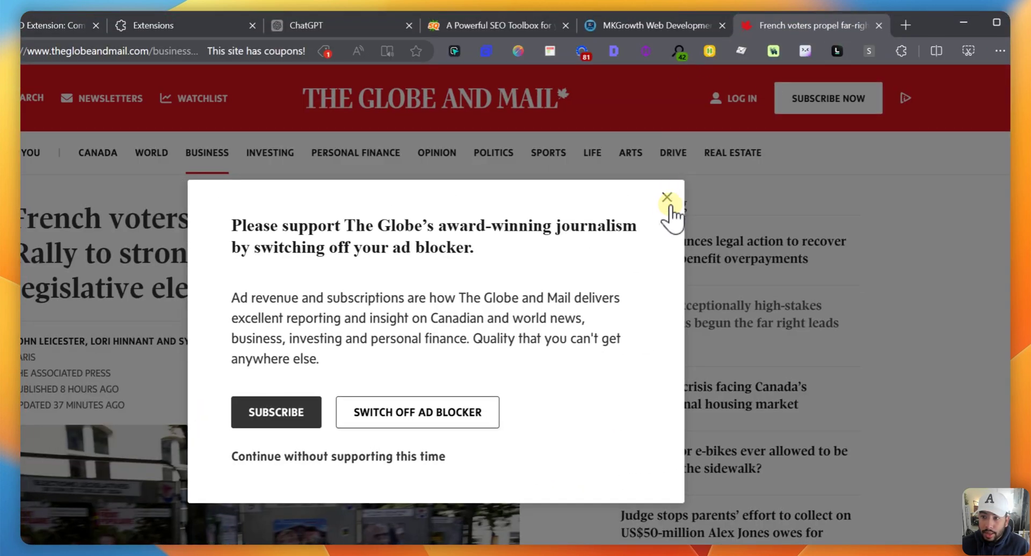
pyautogui.click(666, 197)
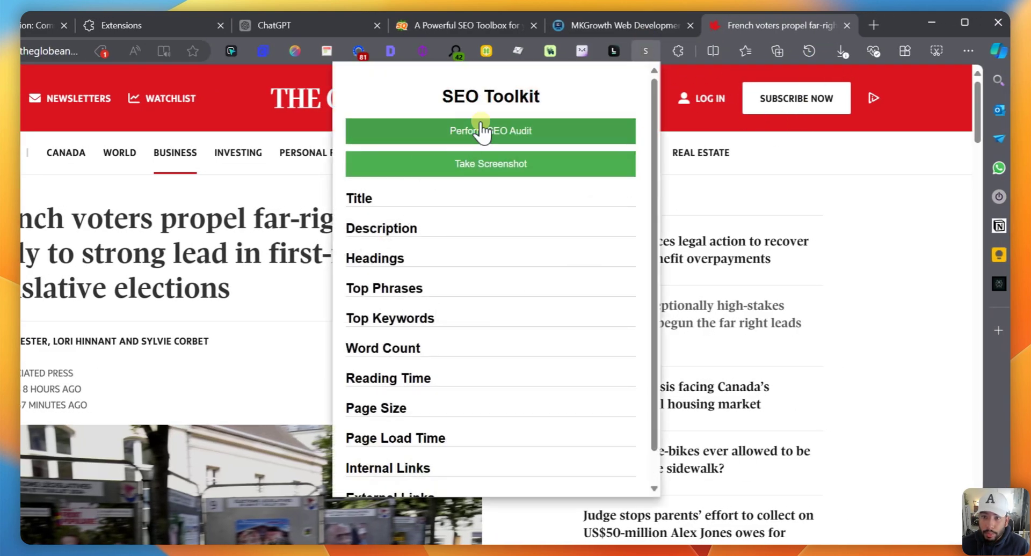
# - Audit the French elections article and review 1454 words, 8-minute read, 603.91 KB and links
pyautogui.click(490, 131)
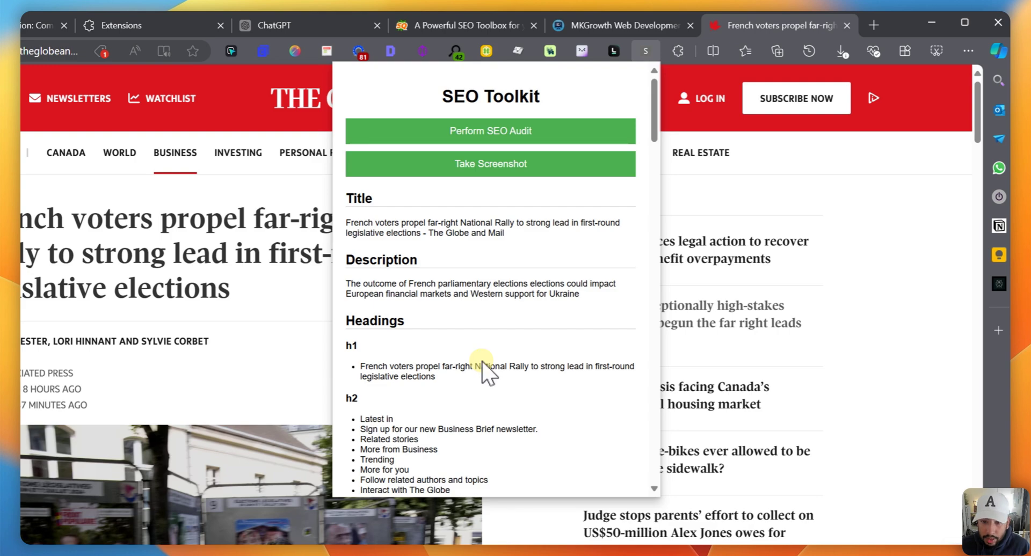
pyautogui.scroll(-3)
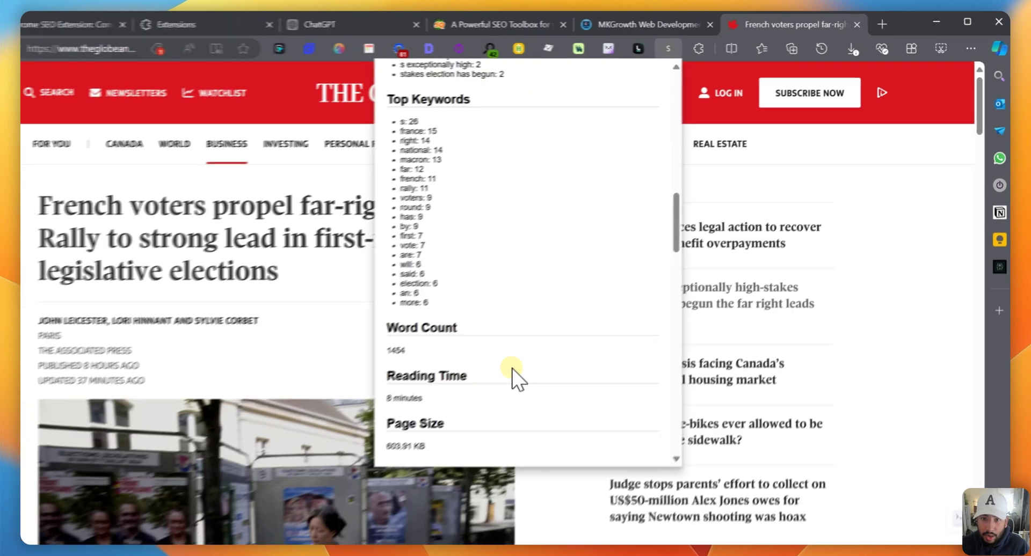
pyautogui.scroll(-3)
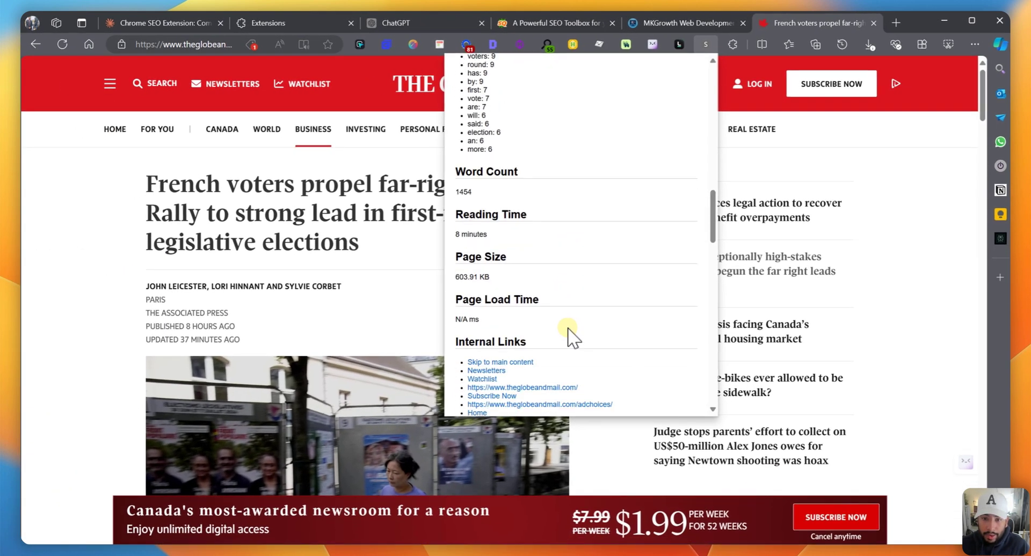
pyautogui.scroll(-3)
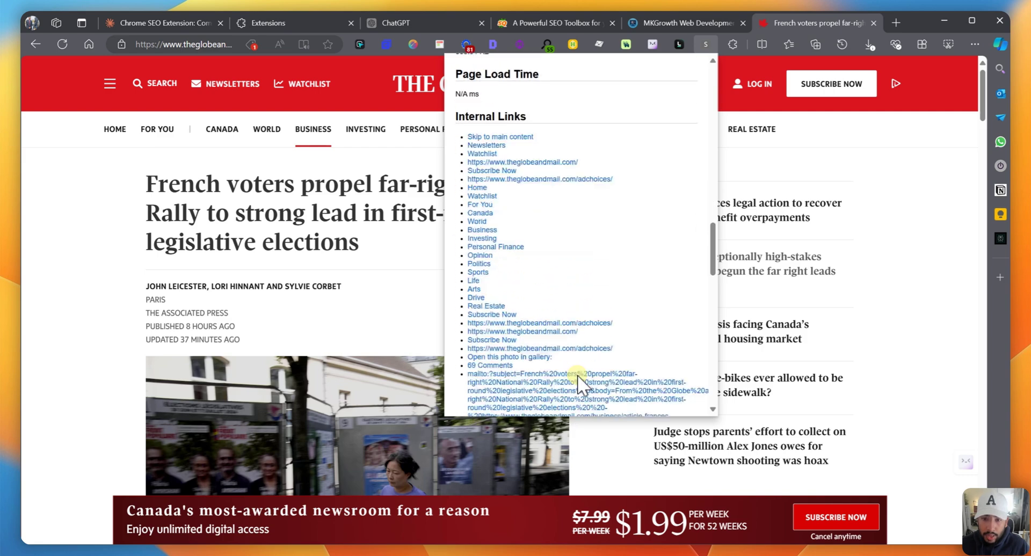
pyautogui.scroll(-3)
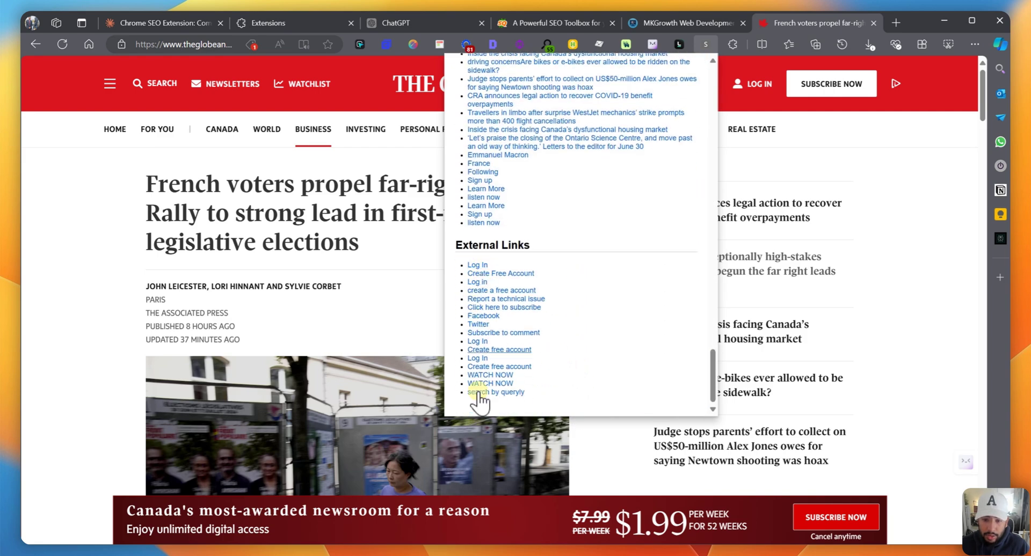
pyautogui.moveTo(670, 296)
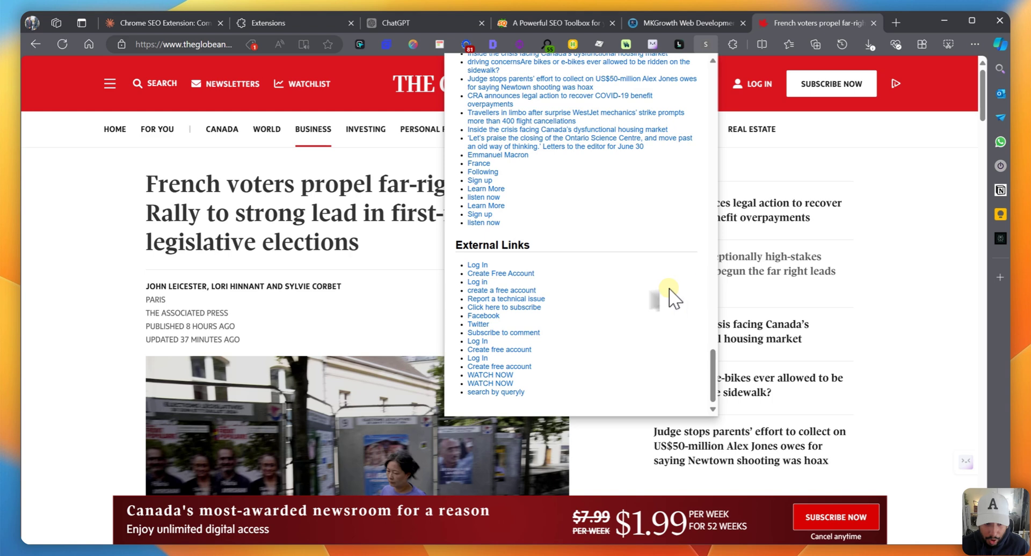
pyautogui.moveTo(411, 299)
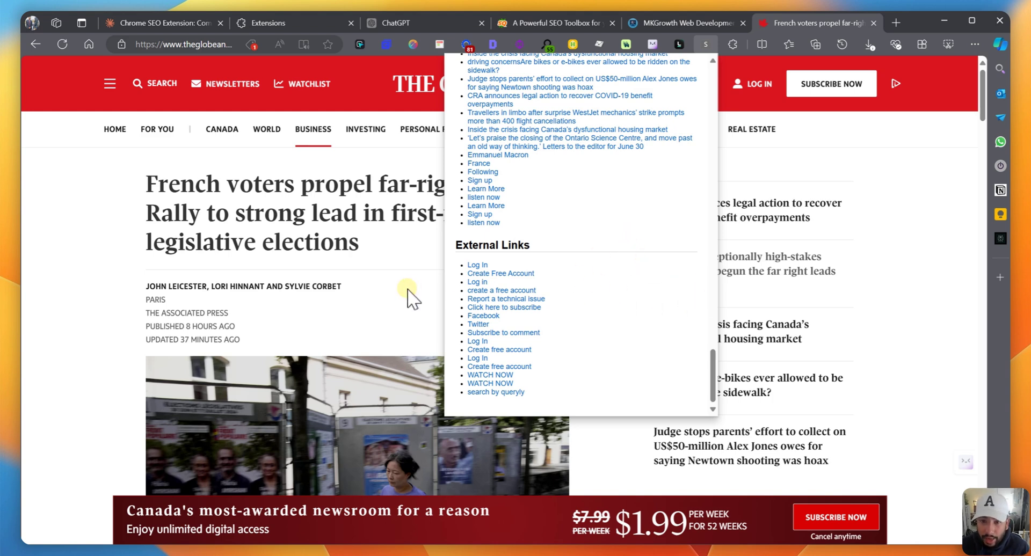
pyautogui.moveTo(449, 276)
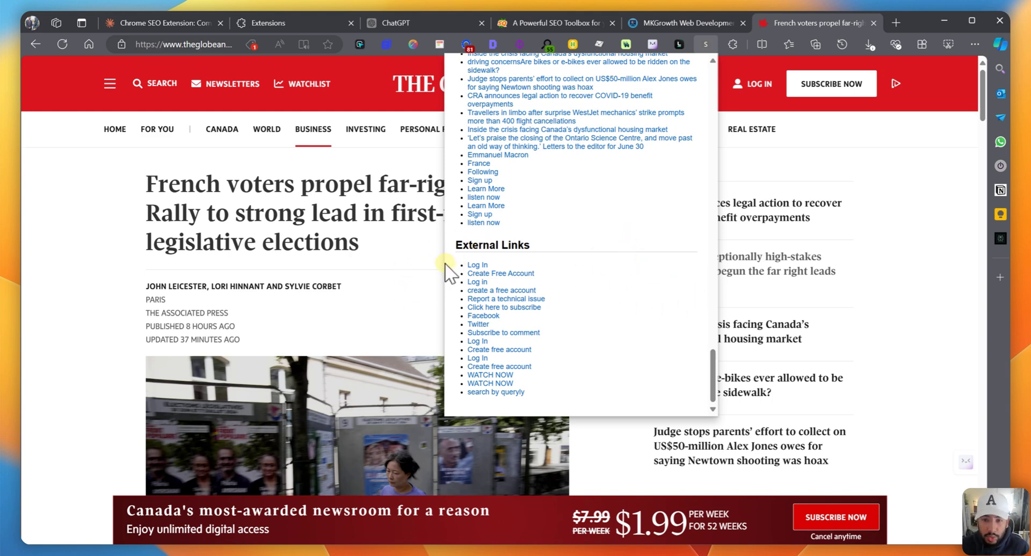
pyautogui.moveTo(177, 23)
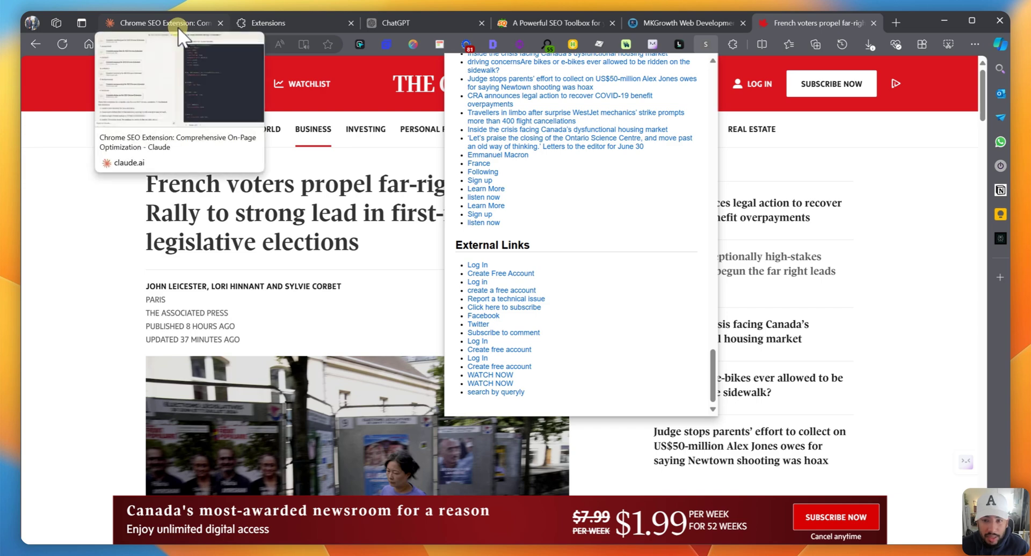
# - Revisit the Claude extension chat, then switch to the ChatGPT conversation
pyautogui.click(166, 23)
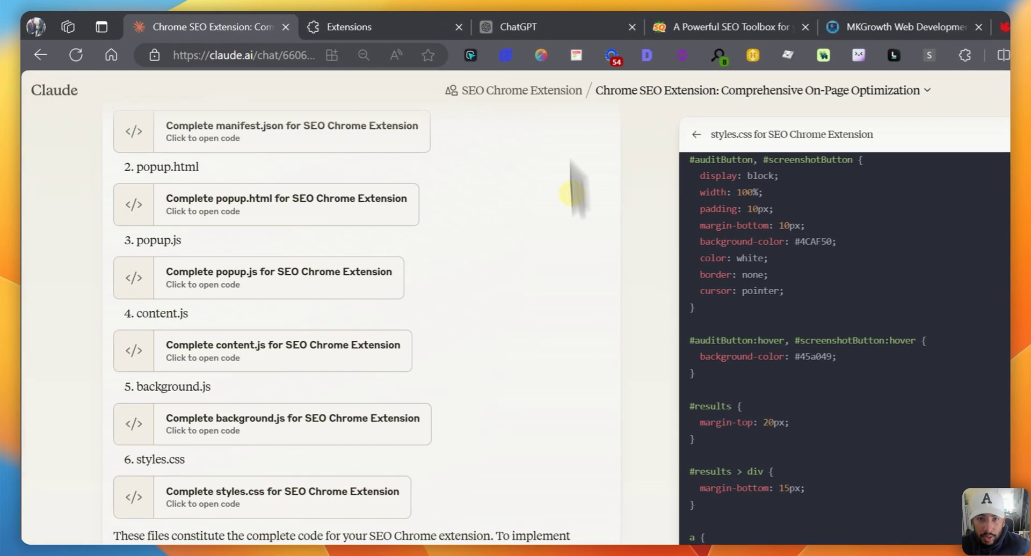
pyautogui.moveTo(526, 27)
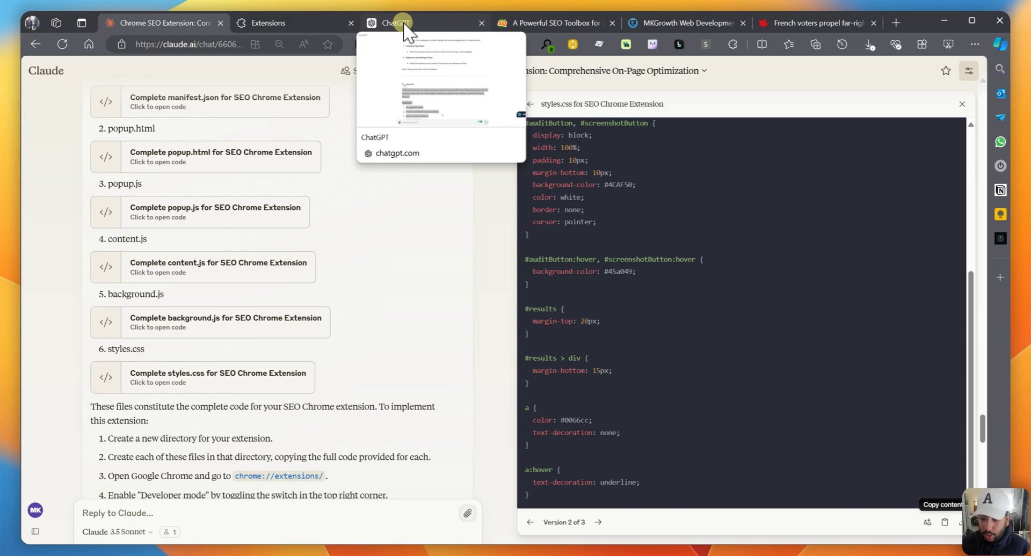
pyautogui.click(391, 23)
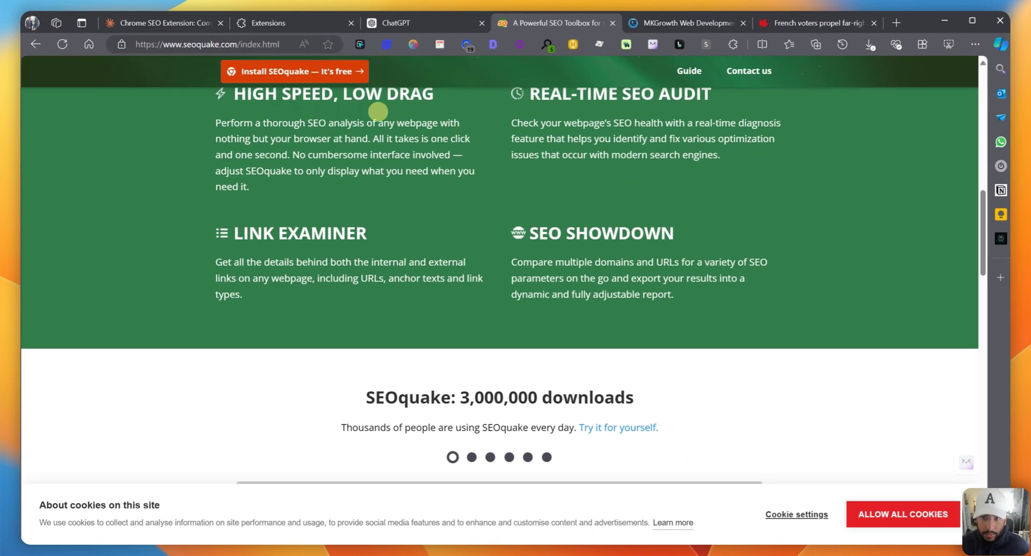
# - Close the SEOquake audit overlay and scroll the SEOquake homepage feature list
pyautogui.click(595, 53)
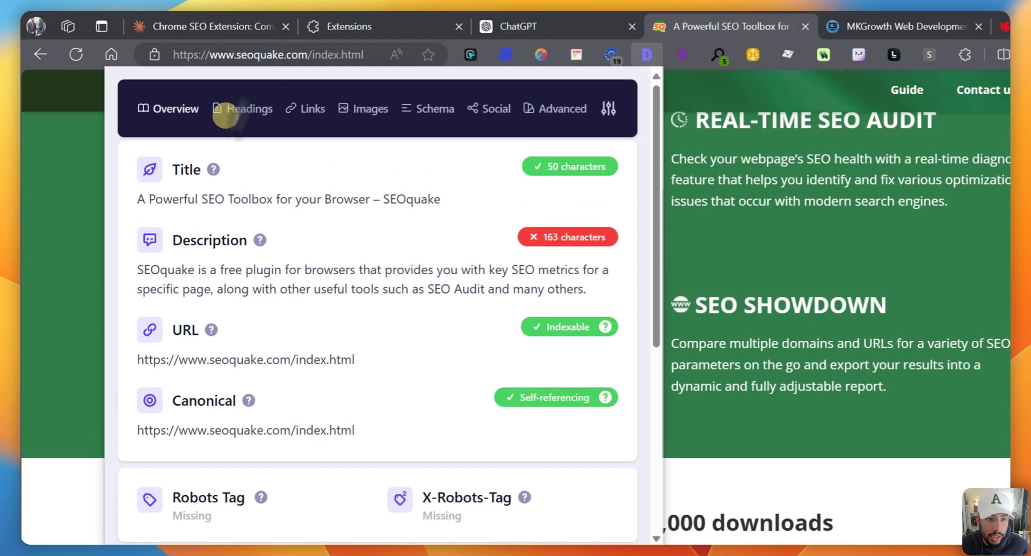
pyautogui.scroll(-3)
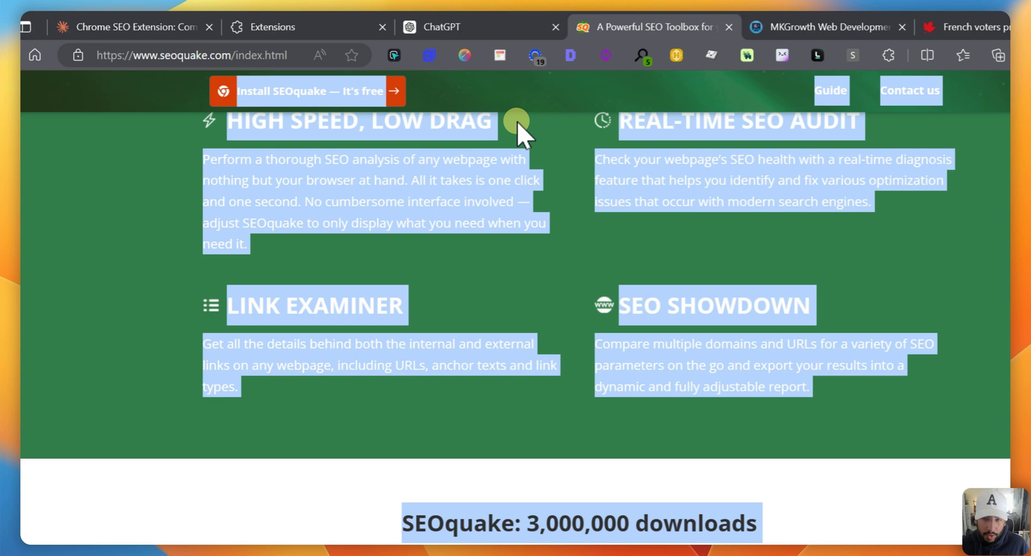
# - Scroll the ChatGPT Chrome-extension chat down to the request for concise SEO features
pyautogui.click(442, 27)
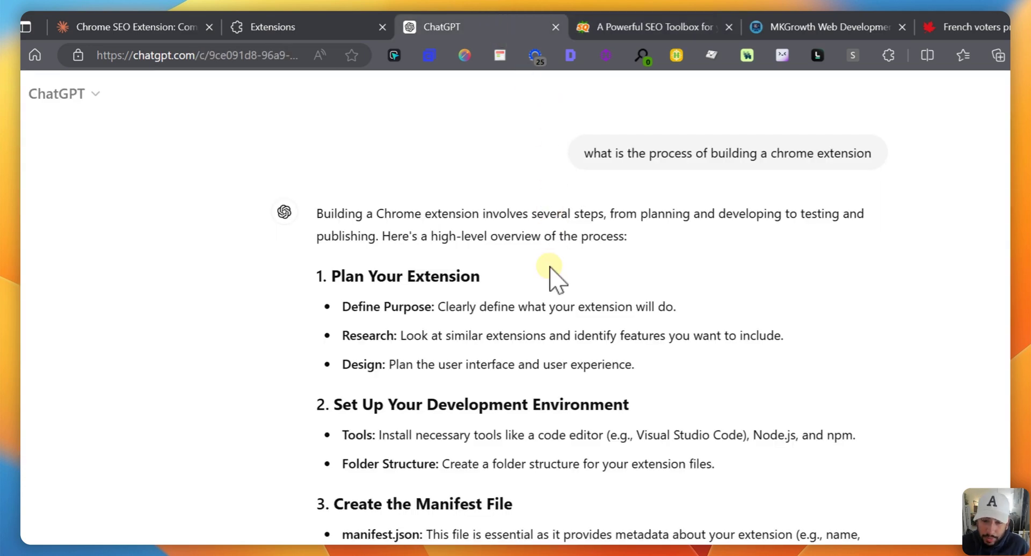
pyautogui.moveTo(713, 214)
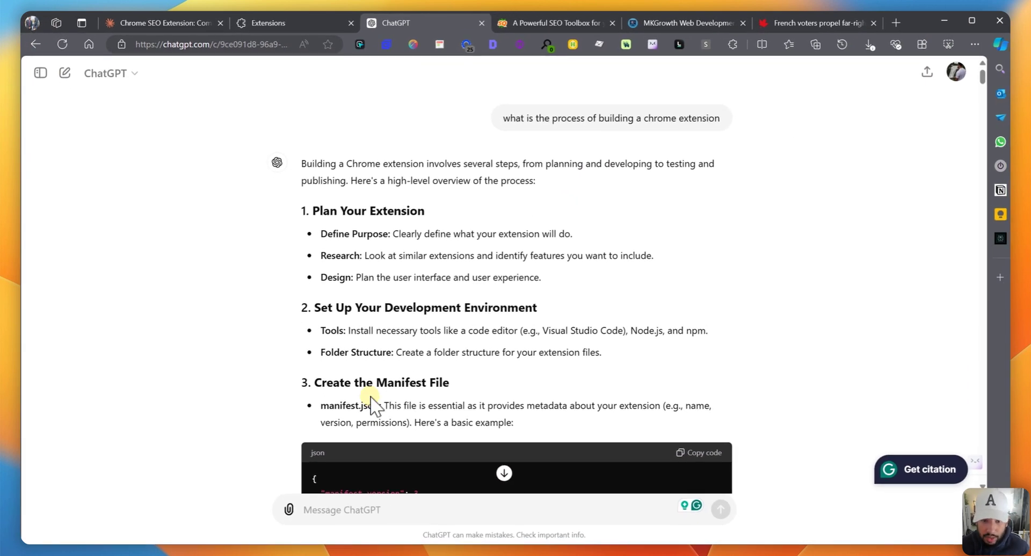
pyautogui.scroll(-3)
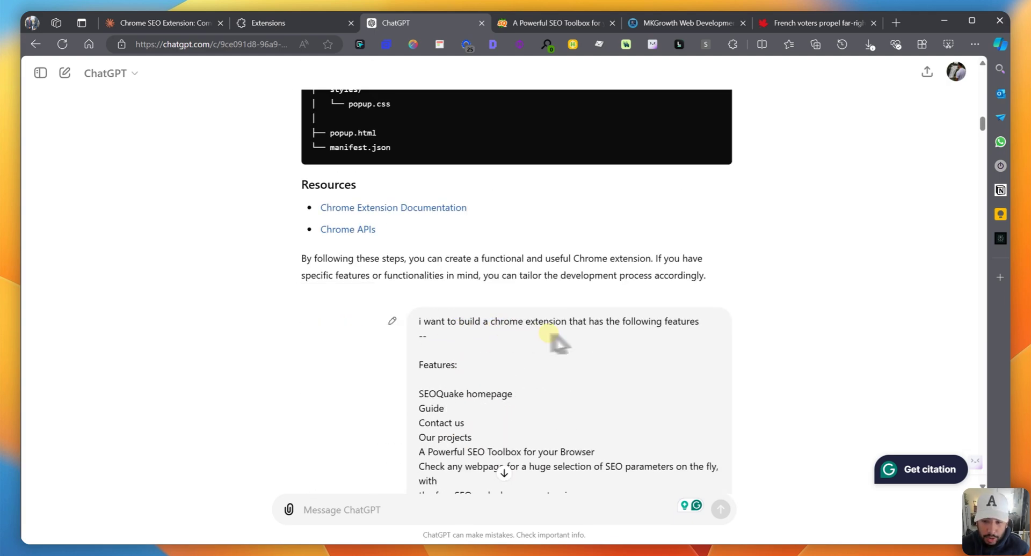
pyautogui.scroll(-3)
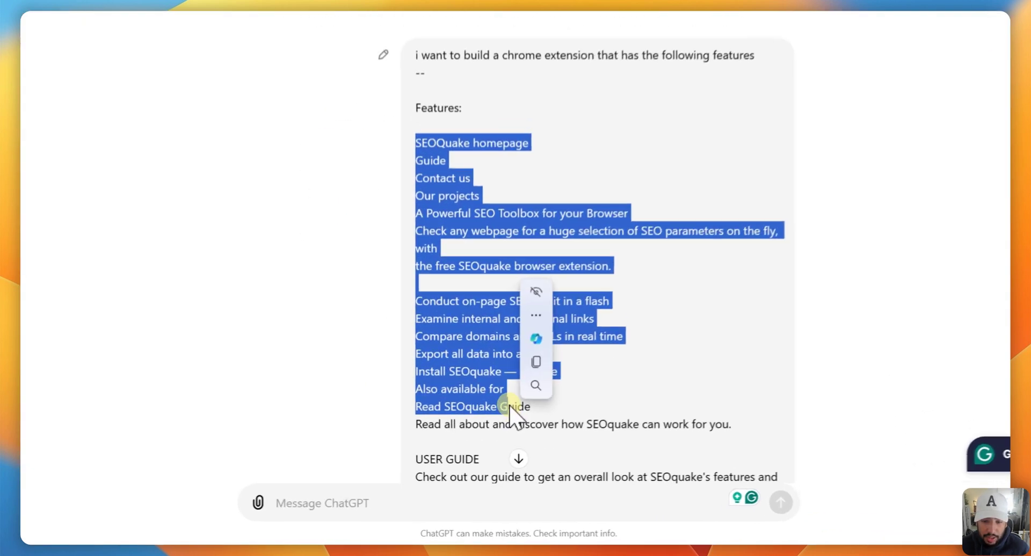
pyautogui.scroll(-3)
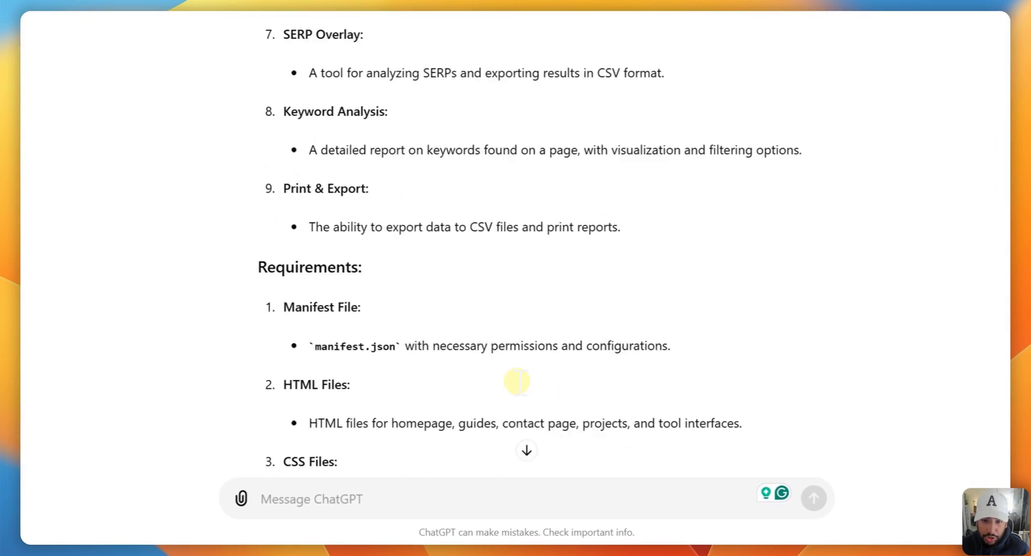
pyautogui.scroll(-3)
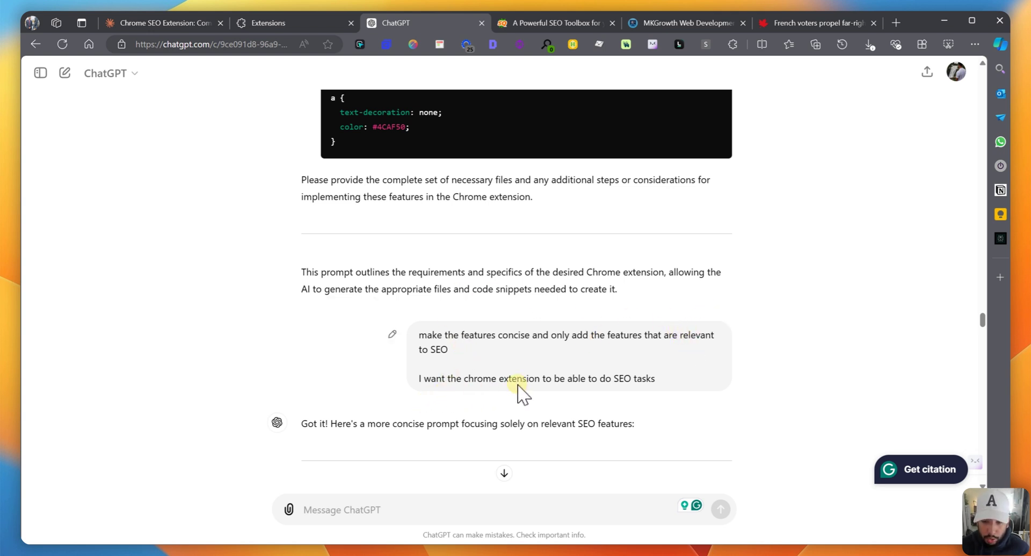
pyautogui.scroll(-3)
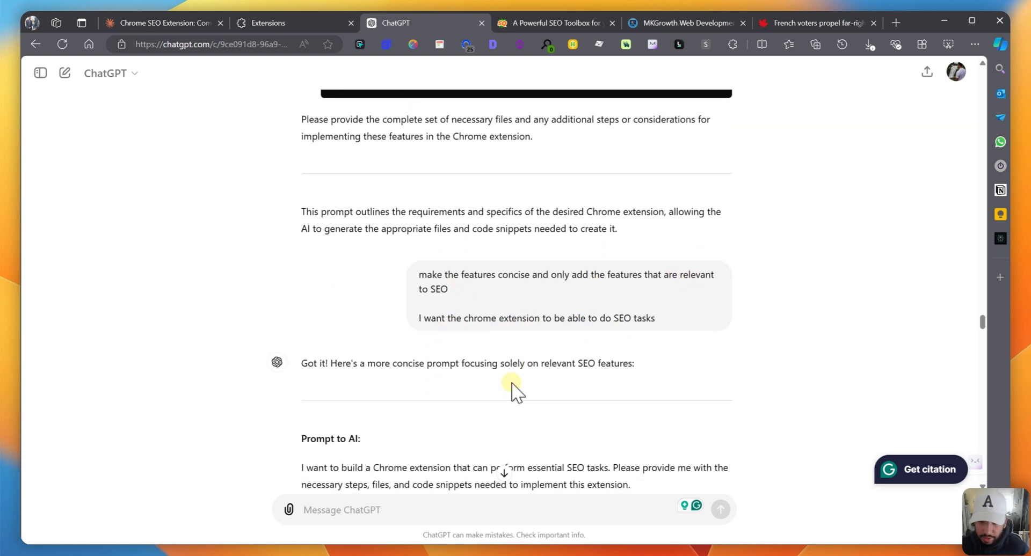
pyautogui.moveTo(548, 351)
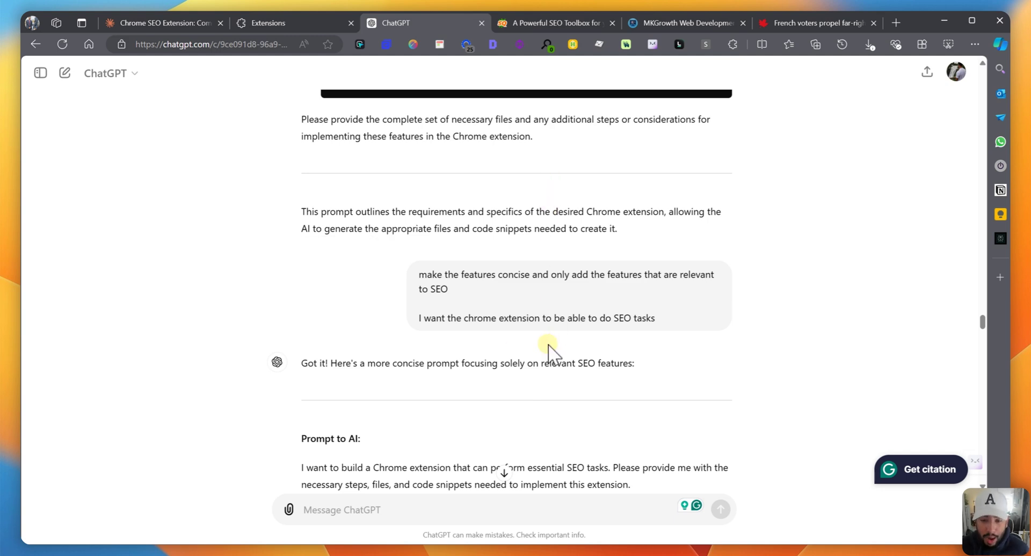
pyautogui.scroll(-3)
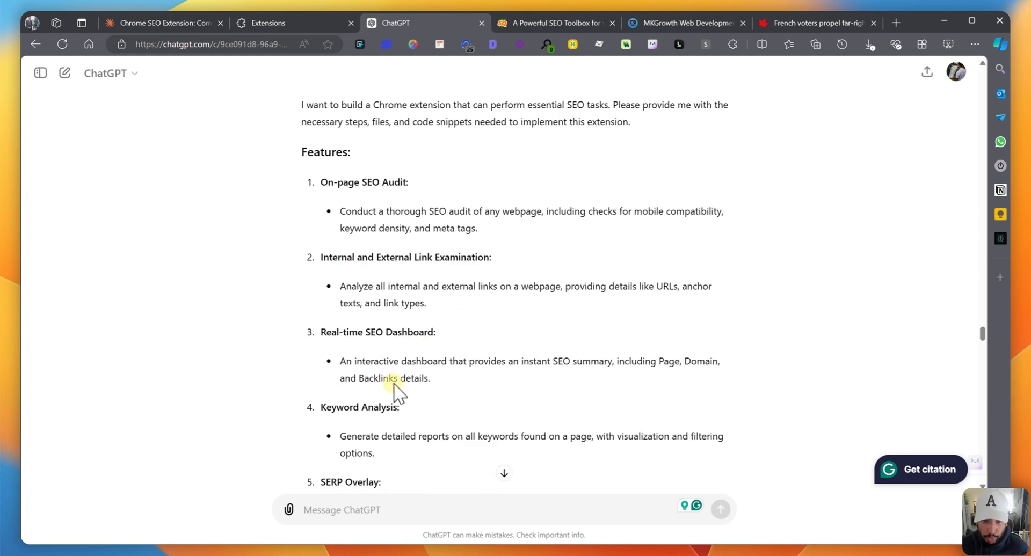
pyautogui.scroll(-3)
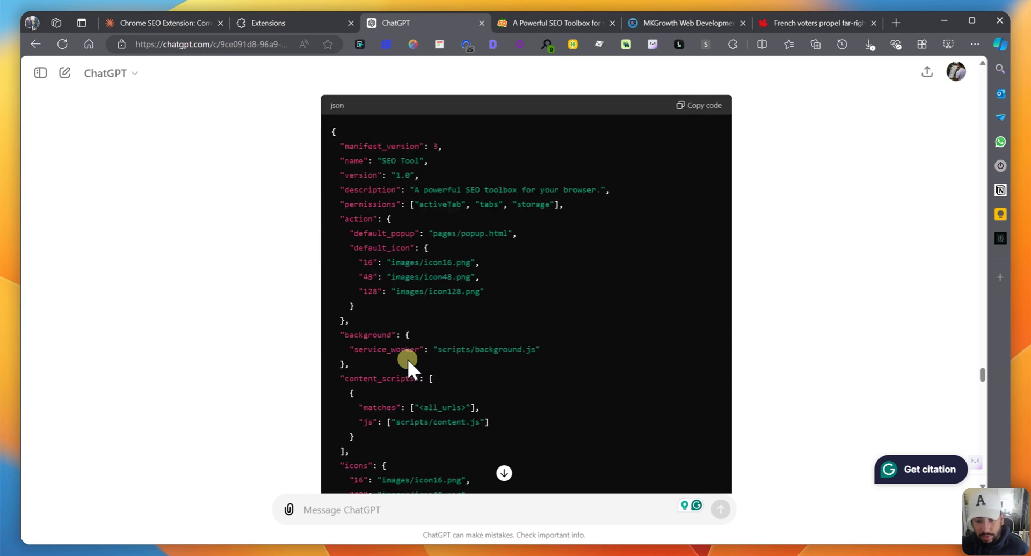
pyautogui.scroll(-3)
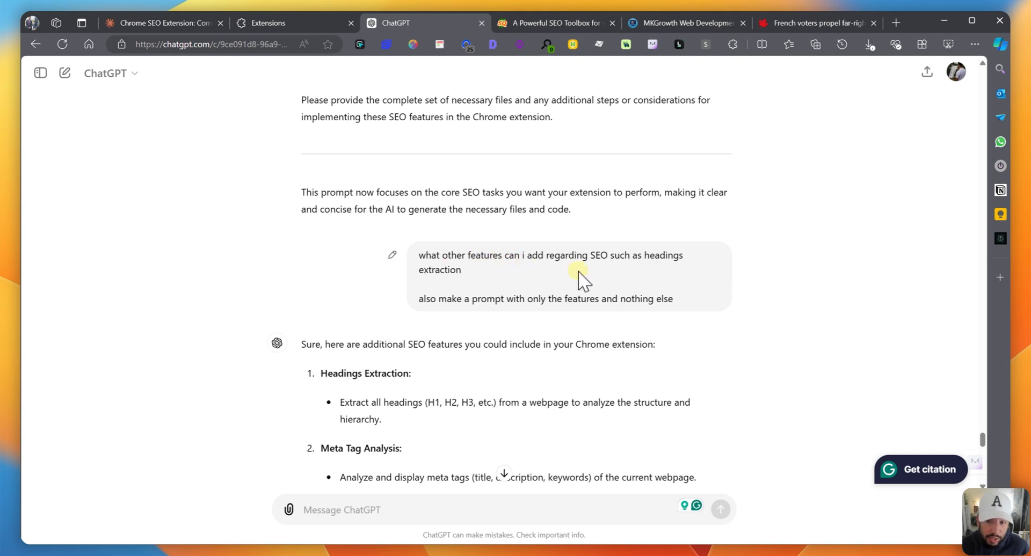
pyautogui.moveTo(471, 298)
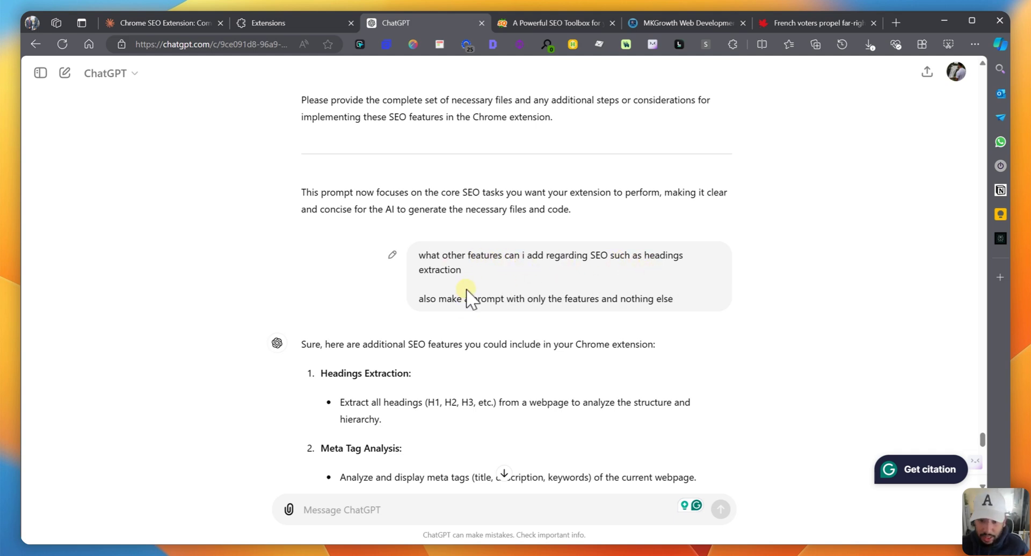
pyautogui.scroll(-3)
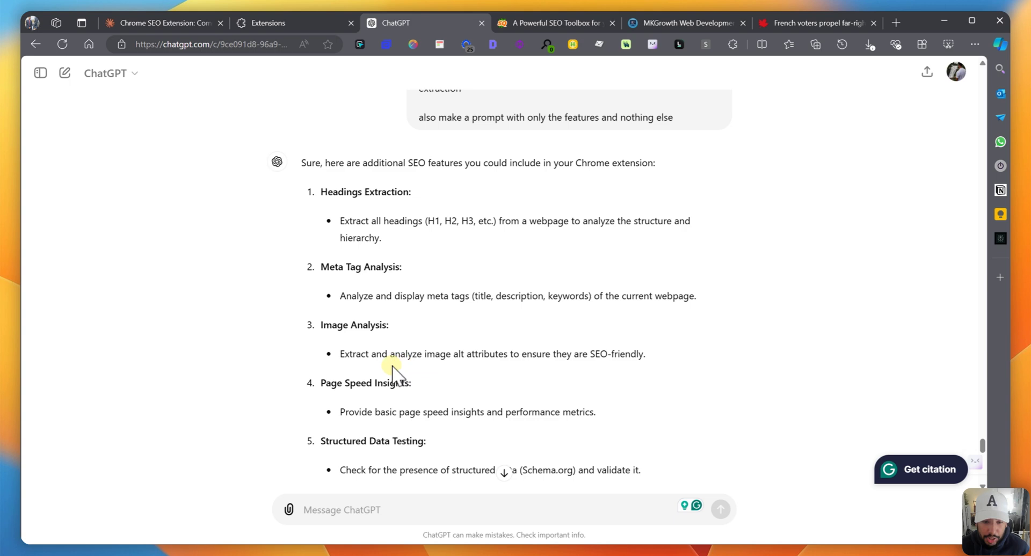
pyautogui.scroll(3)
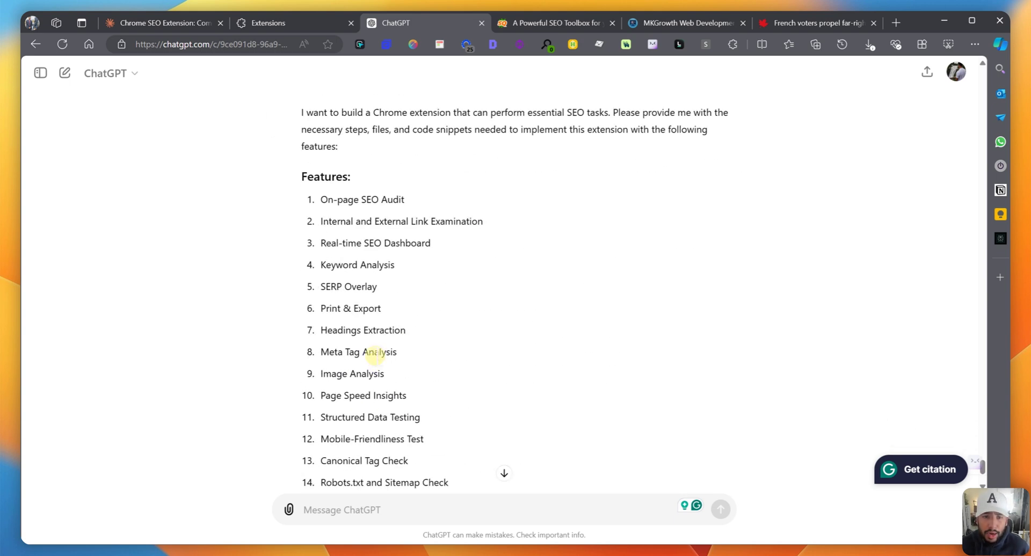
pyautogui.scroll(-3)
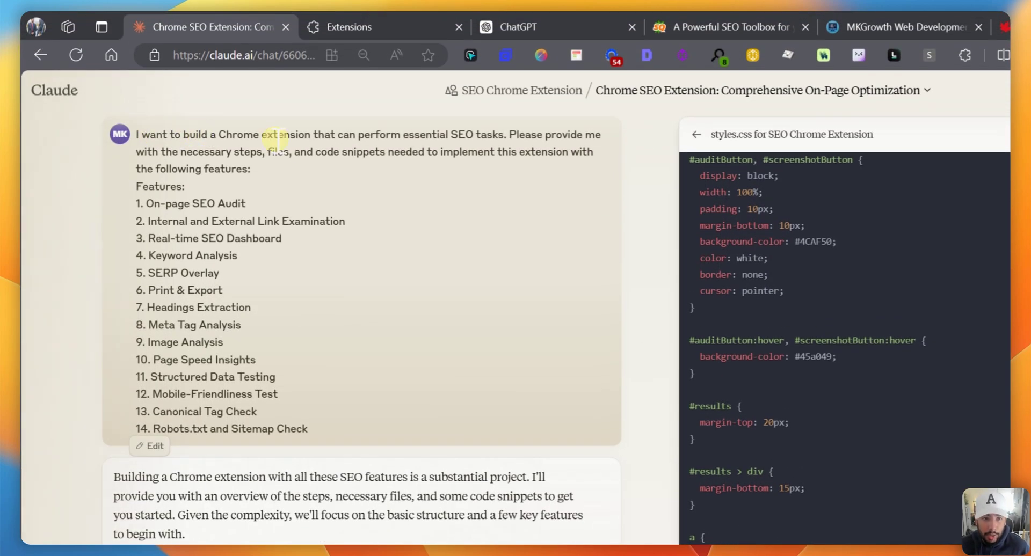
pyautogui.moveTo(361, 183)
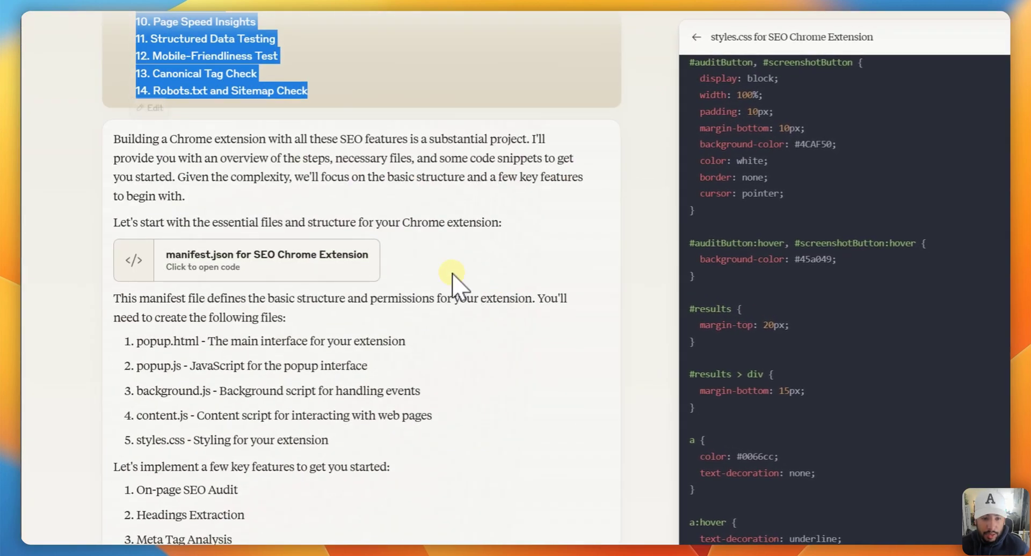
# - Scroll the Claude chat past manifest.json, popup.html and popup.js to the updated content.js reply
pyautogui.scroll(-3)
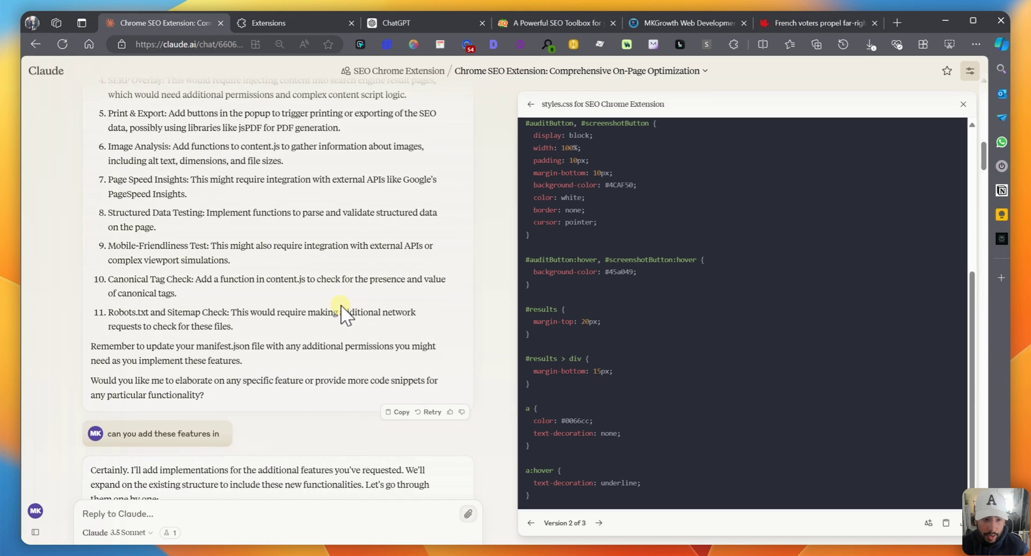
pyautogui.scroll(-3)
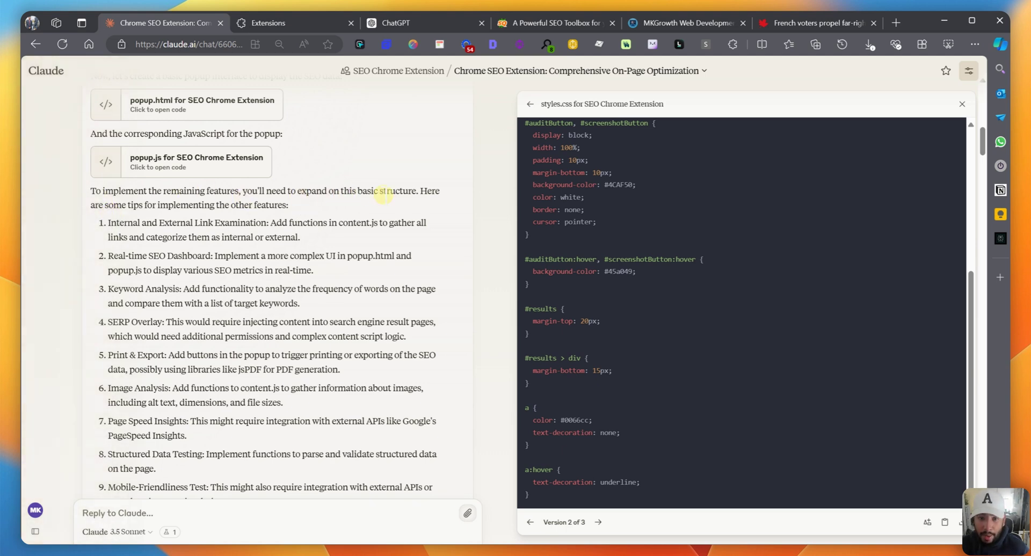
pyautogui.moveTo(207, 218)
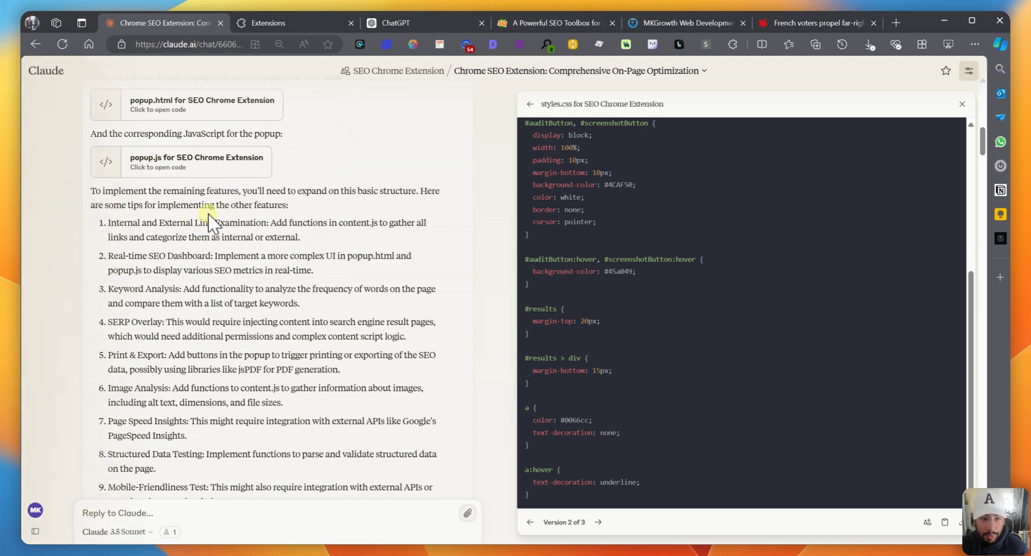
pyautogui.moveTo(342, 506)
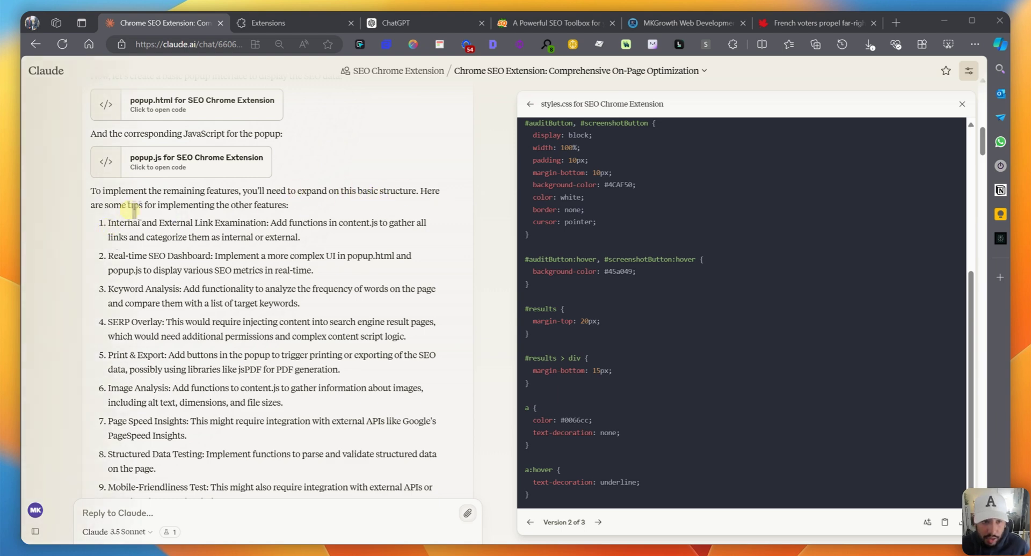
pyautogui.moveTo(276, 322)
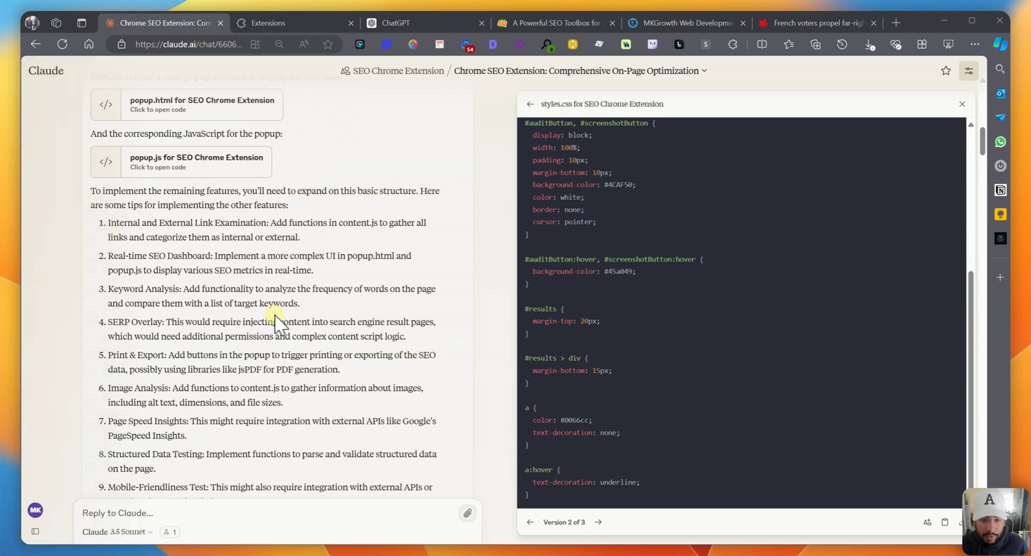
pyautogui.scroll(-3)
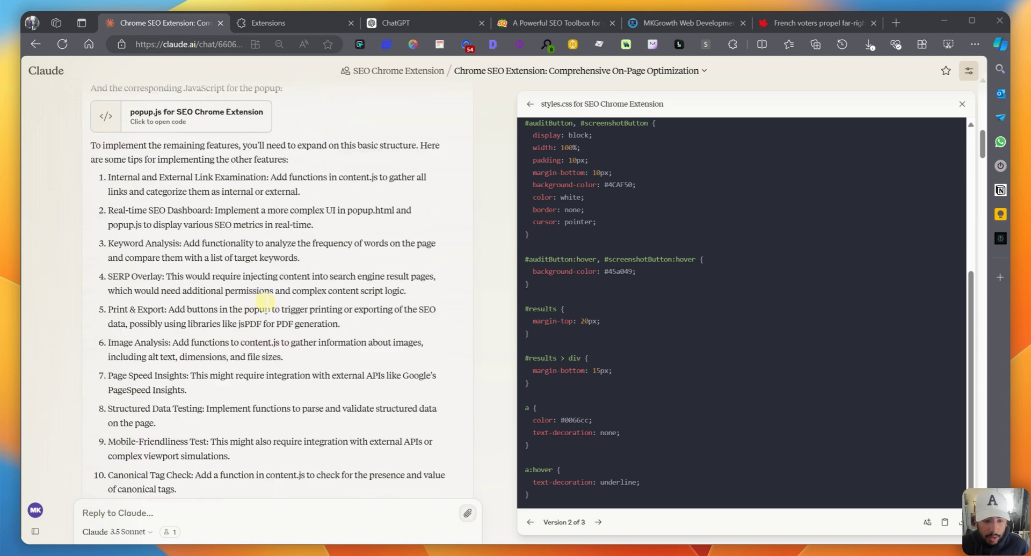
pyautogui.scroll(-3)
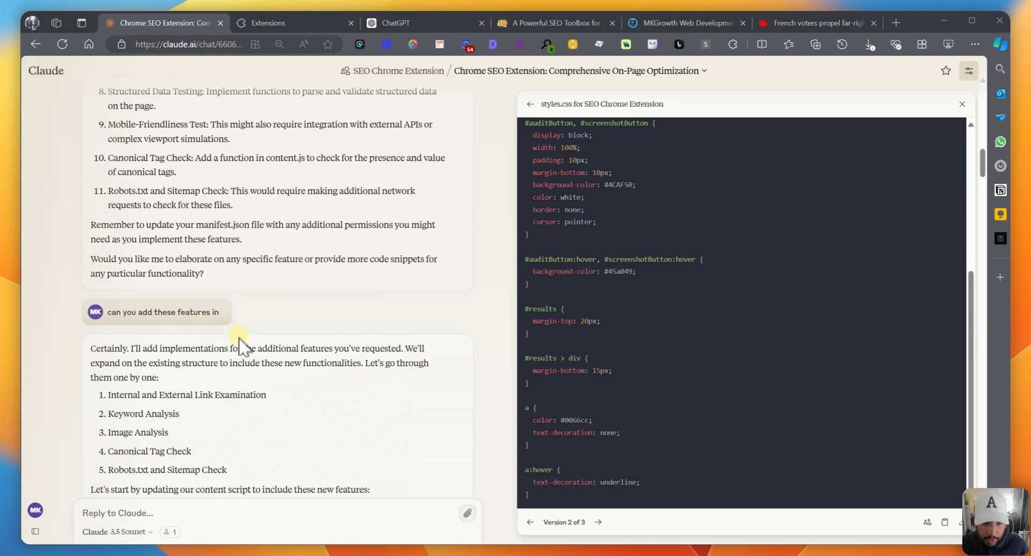
pyautogui.scroll(-3)
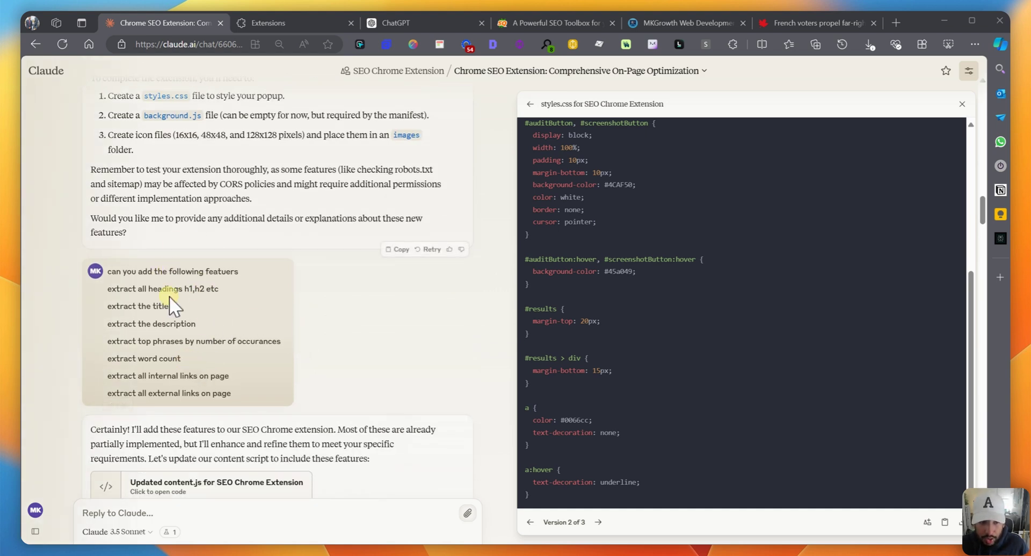
pyautogui.moveTo(192, 312)
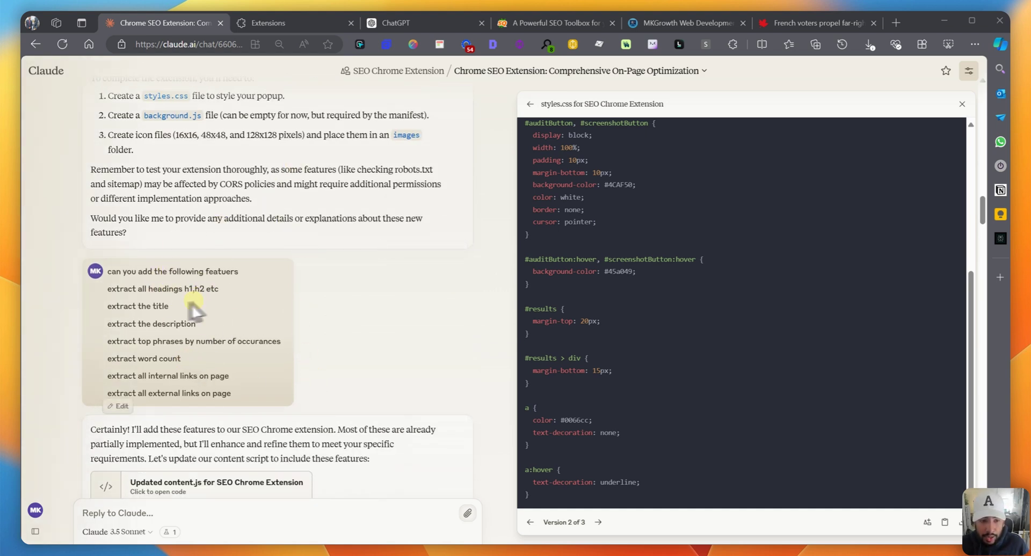
pyautogui.scroll(-3)
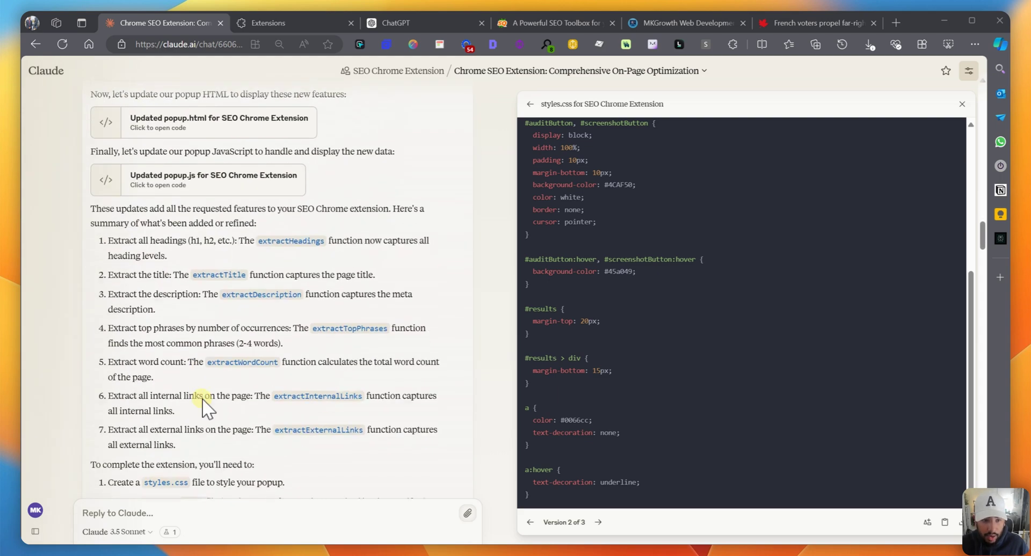
pyautogui.scroll(-3)
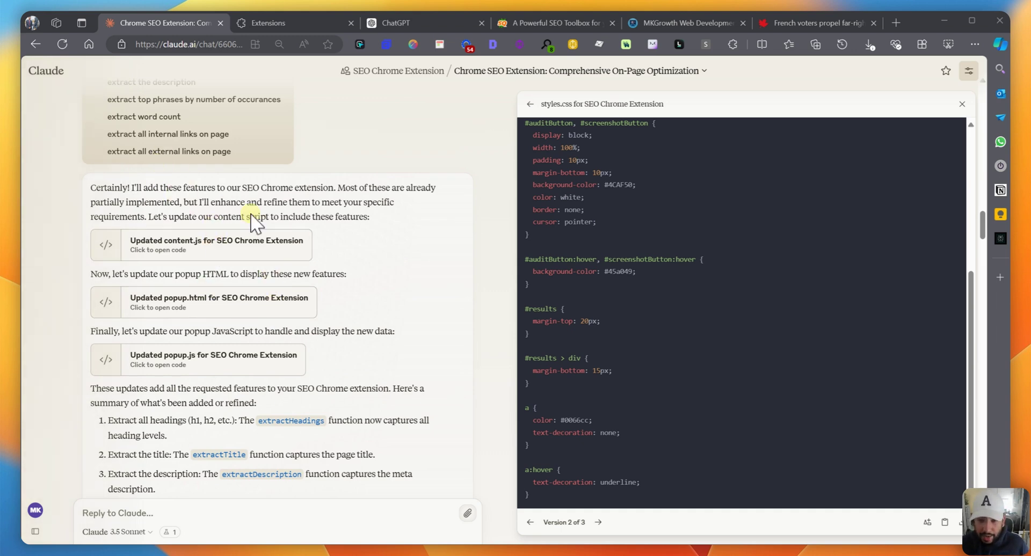
pyautogui.scroll(-3)
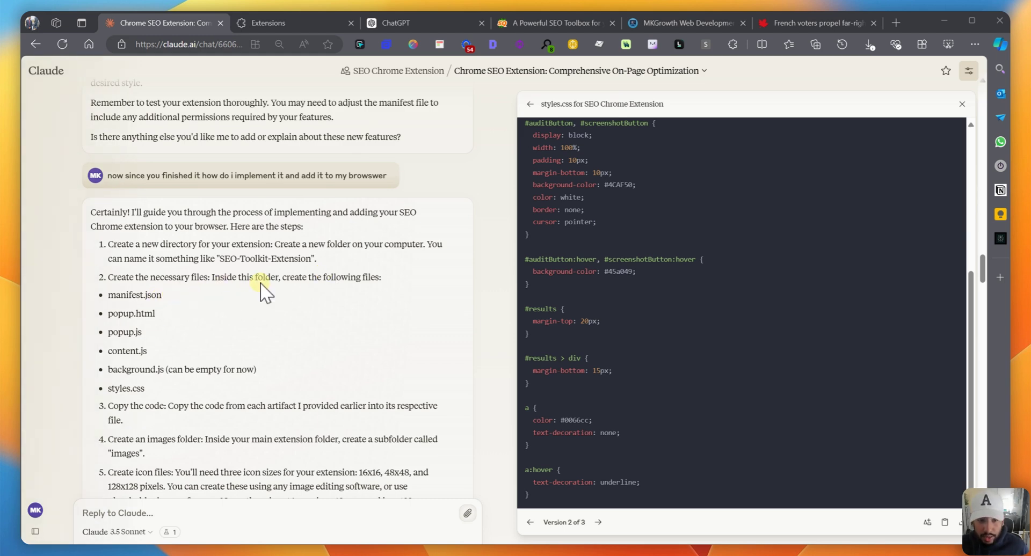
pyautogui.moveTo(367, 308)
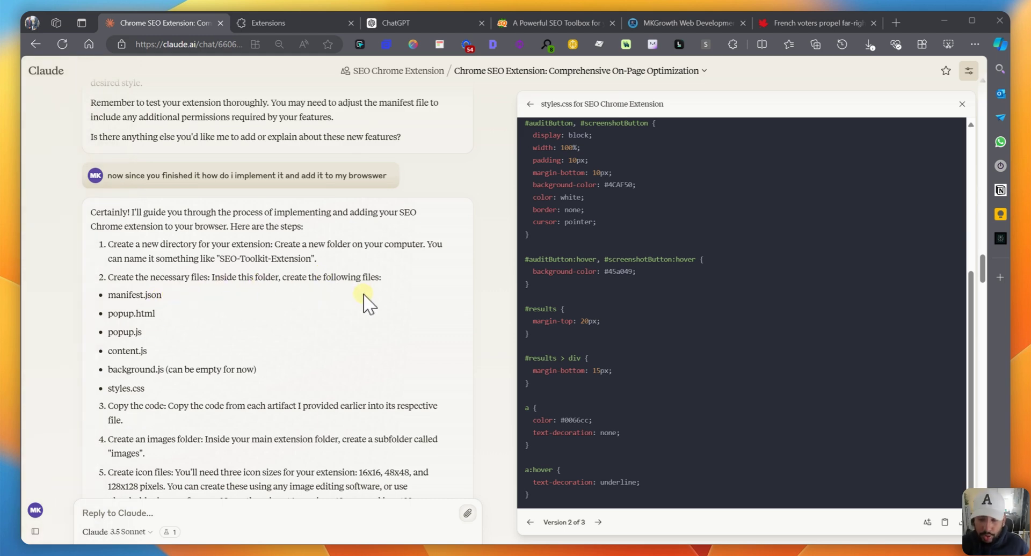
pyautogui.press('alt+tab')
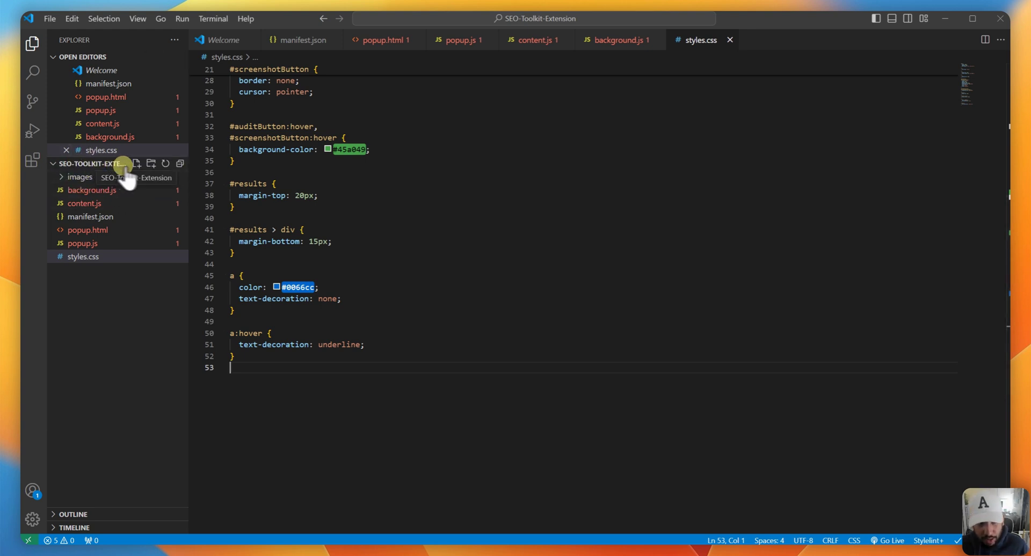
pyautogui.moveTo(135, 167)
pyautogui.write('b')
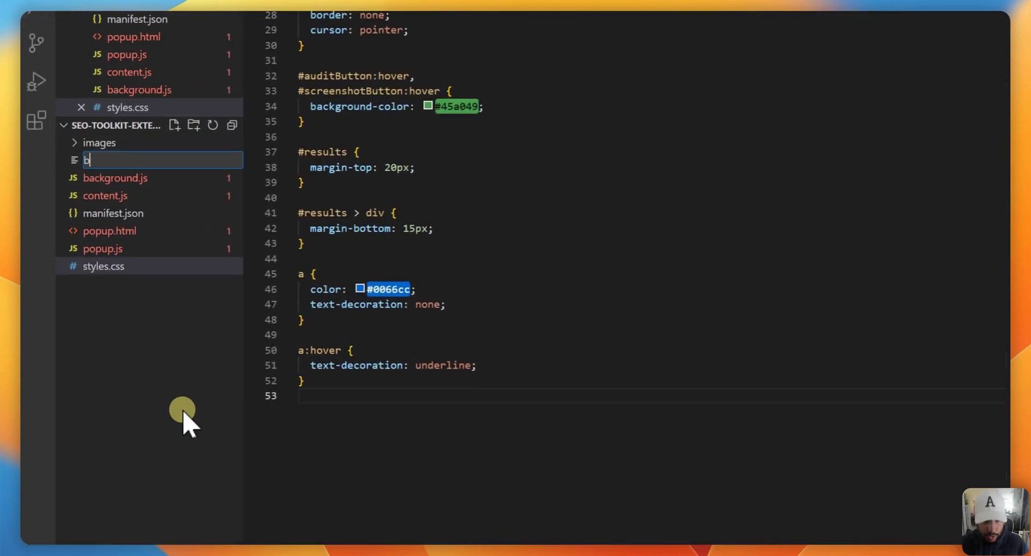
# - Name the new file background.js in the SEO-Toolkit-Extension folder
pyautogui.write('ackground.')
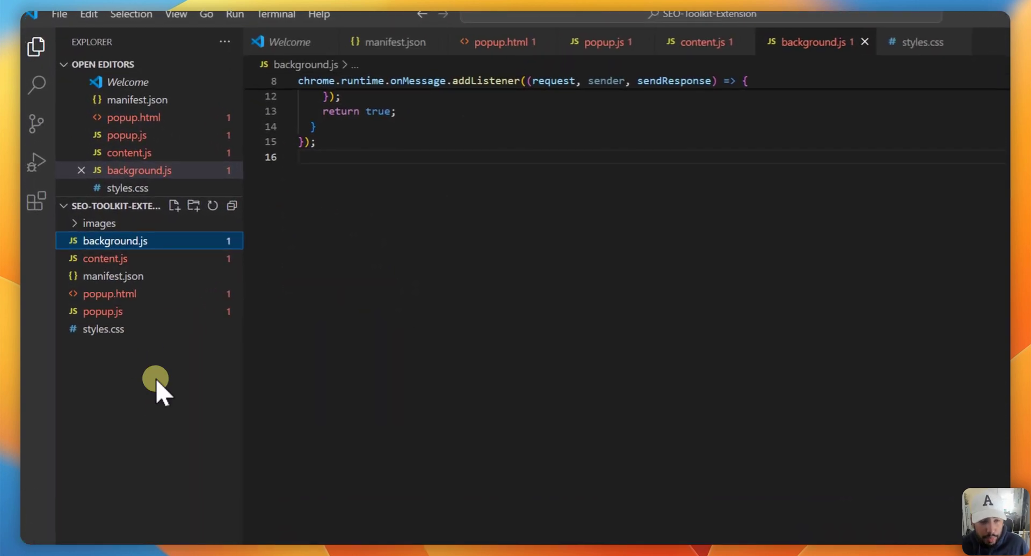
pyautogui.moveTo(176, 329)
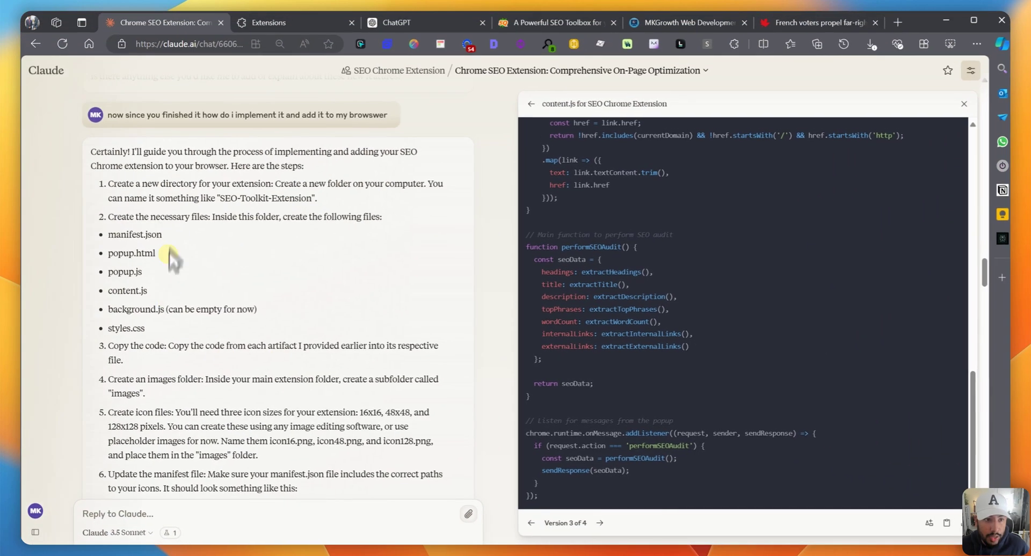
# - Scroll Claude's reply to the loading steps and select the chrome://extensions/ address
pyautogui.scroll(-3)
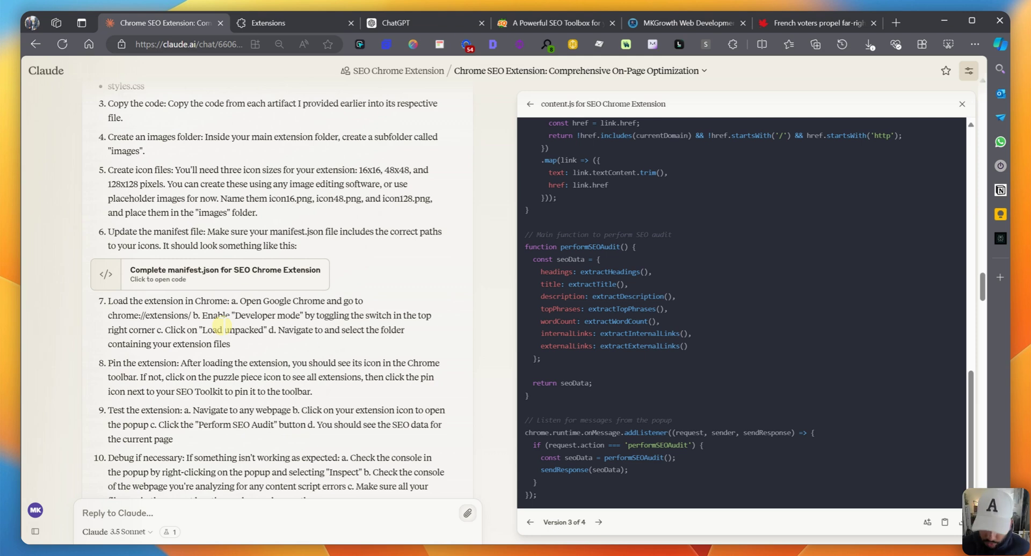
pyautogui.moveTo(203, 256)
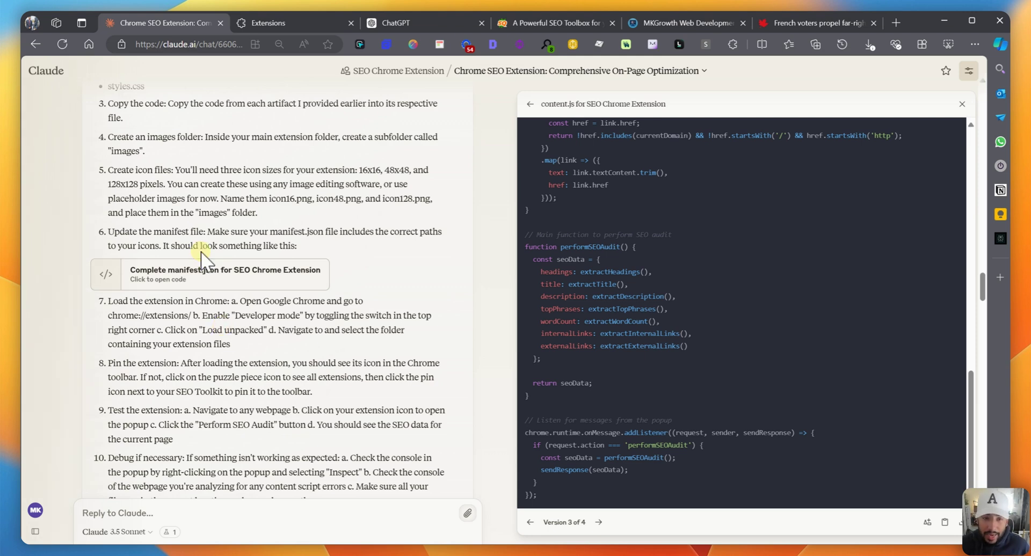
pyautogui.scroll(-3)
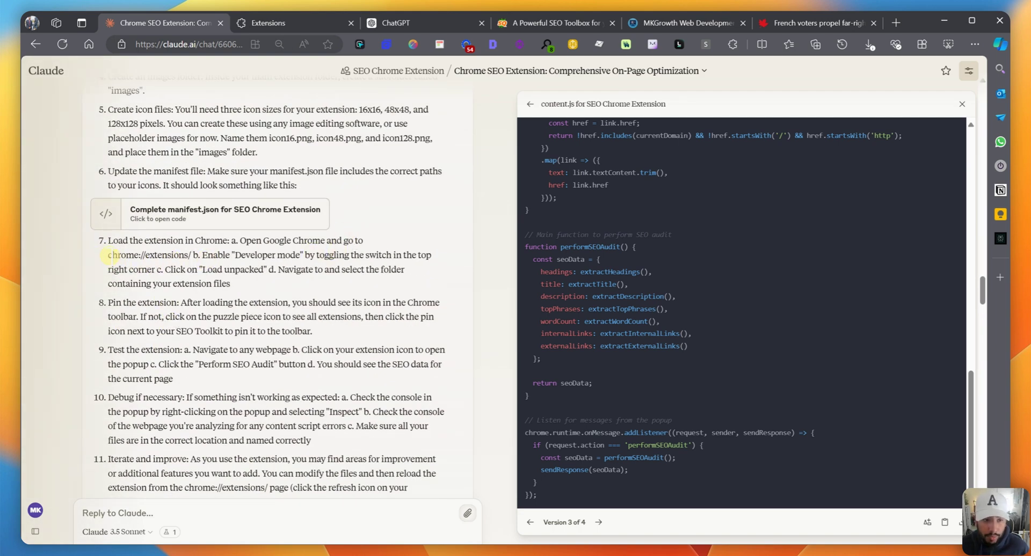
pyautogui.doubleClick(145, 255)
pyautogui.write('chrome://extensions')
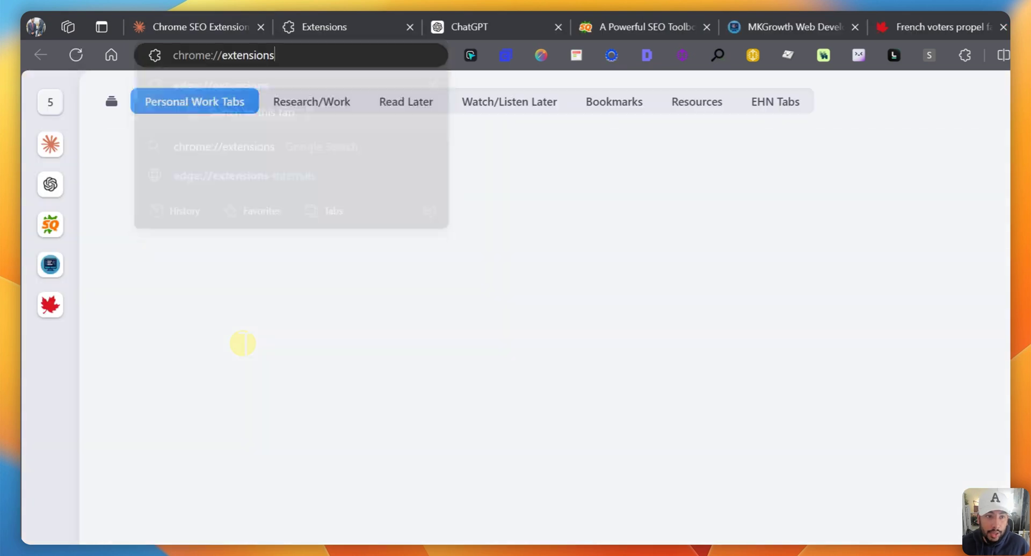
# - Load the Desktop's SEO-Toolkit-Extension folder as an unpacked extension on chrome://extensions
pyautogui.press('Enter')
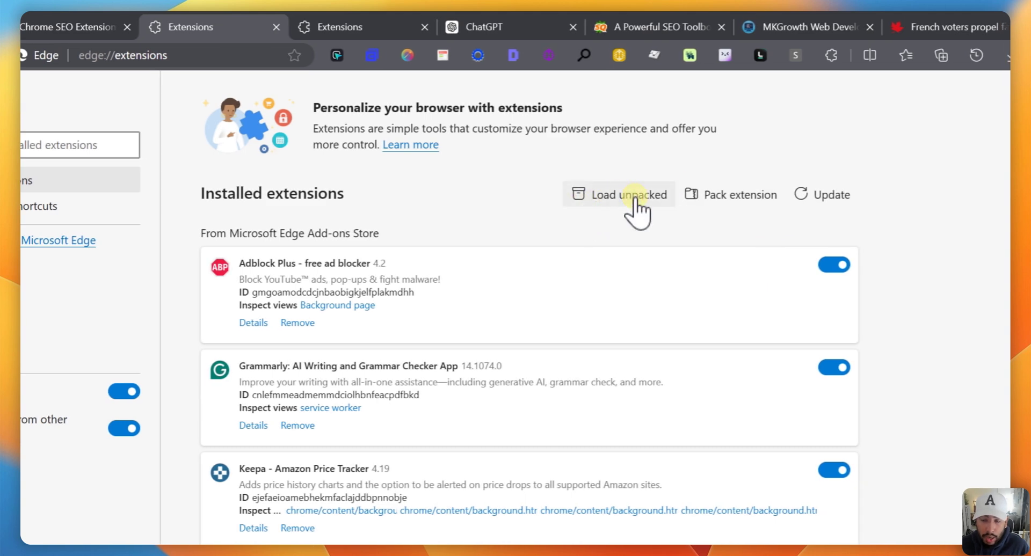
pyautogui.click(628, 195)
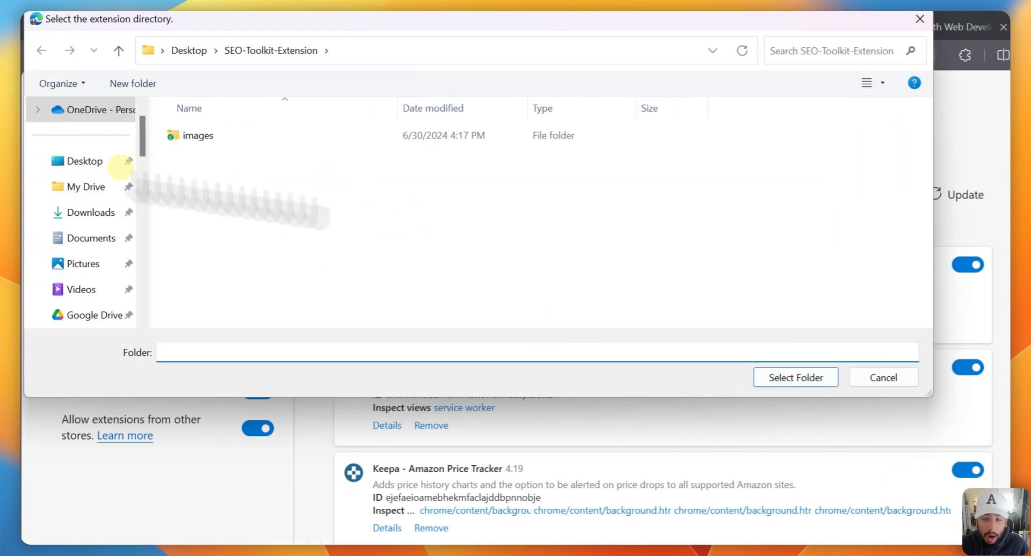
pyautogui.click(188, 50)
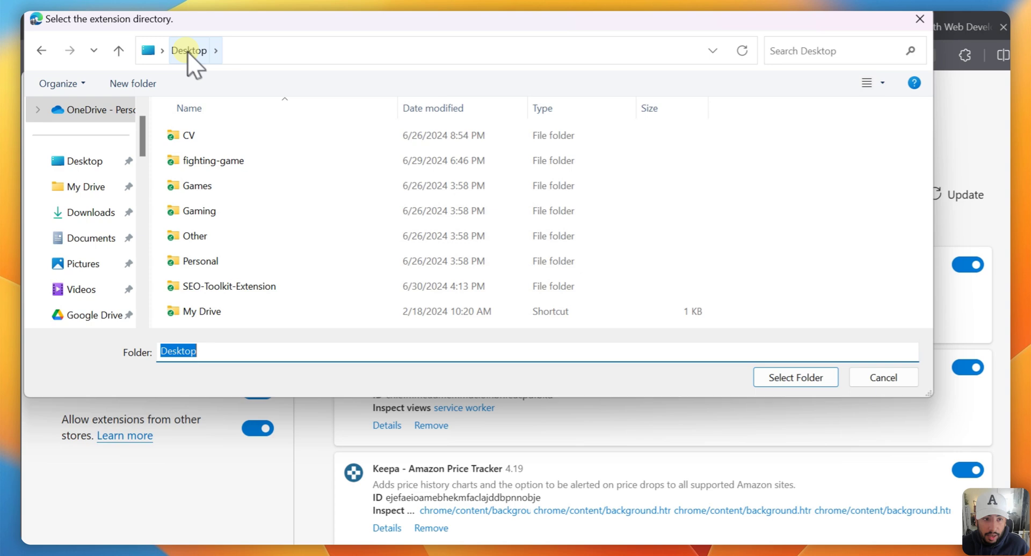
pyautogui.click(228, 287)
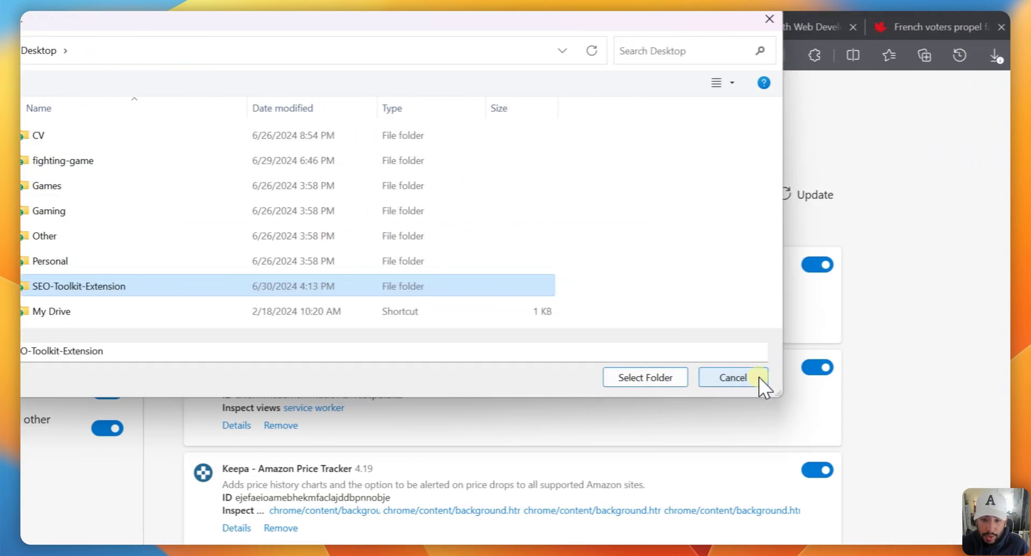
pyautogui.click(733, 378)
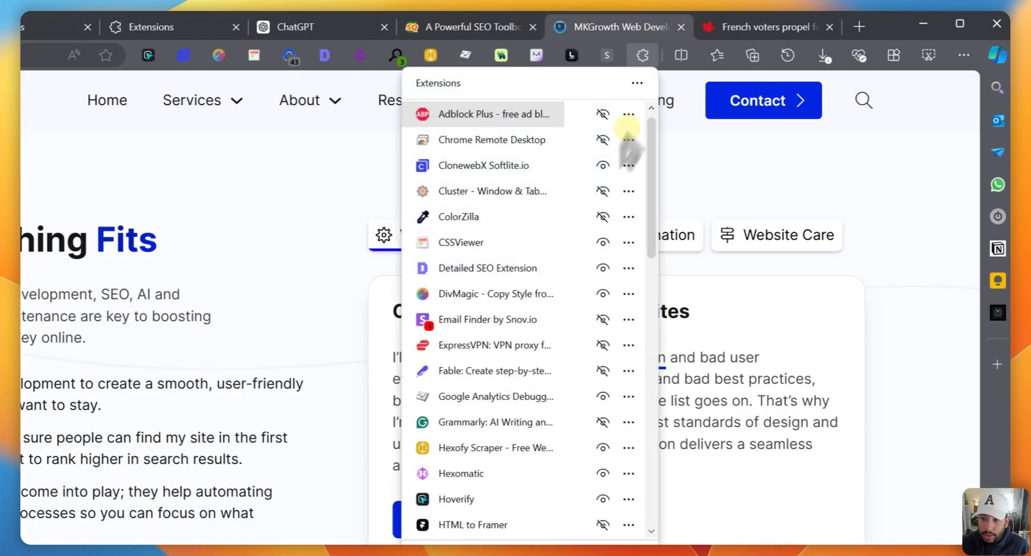
# - Try the SEO Toolkit popup's Take Screenshot feature on the MKGrowth homepage
pyautogui.scroll(-3)
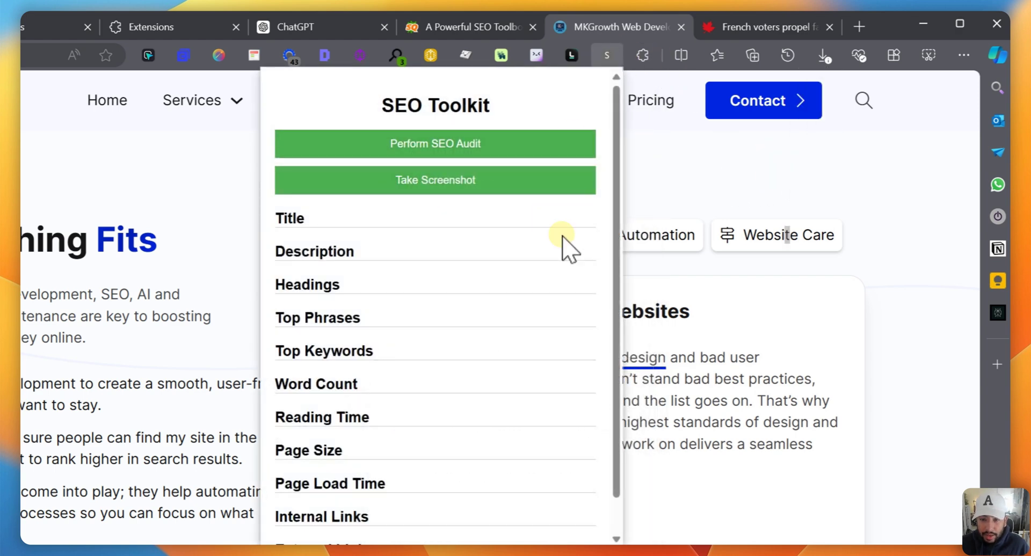
pyautogui.moveTo(519, 270)
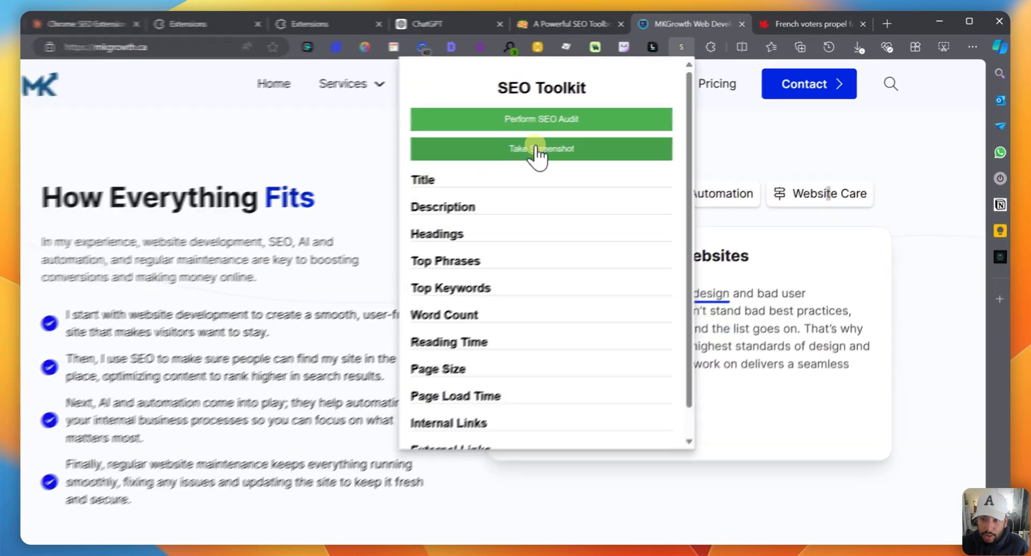
pyautogui.click(541, 148)
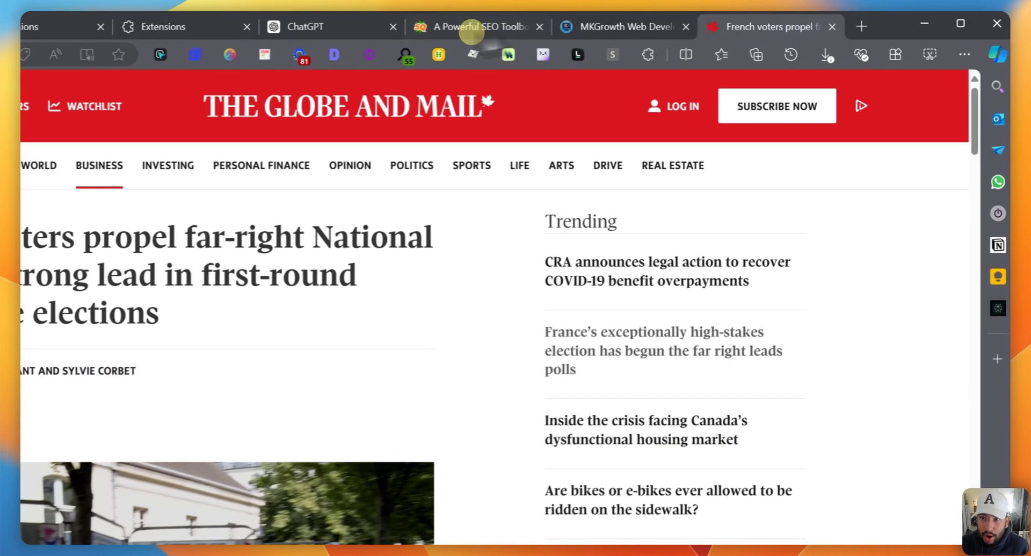
# - Run the SEO Toolkit audit on the Globe and Mail article and scroll through the results
pyautogui.click(611, 55)
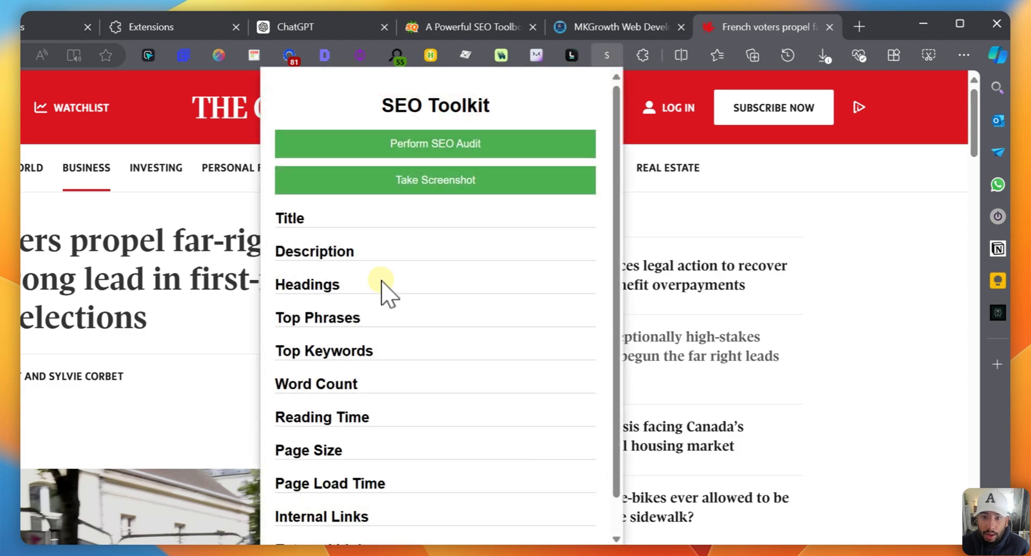
pyautogui.scroll(-3)
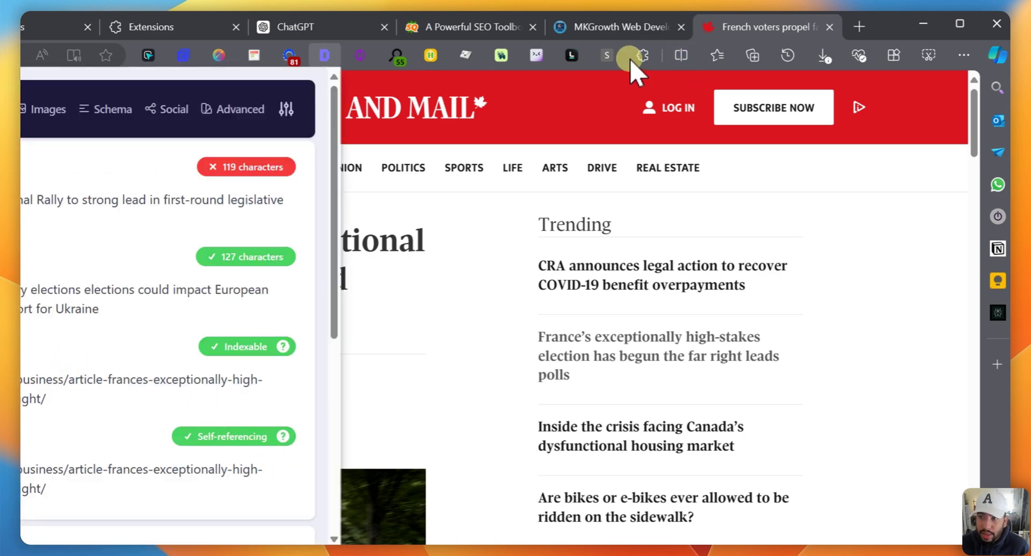
pyautogui.click(606, 55)
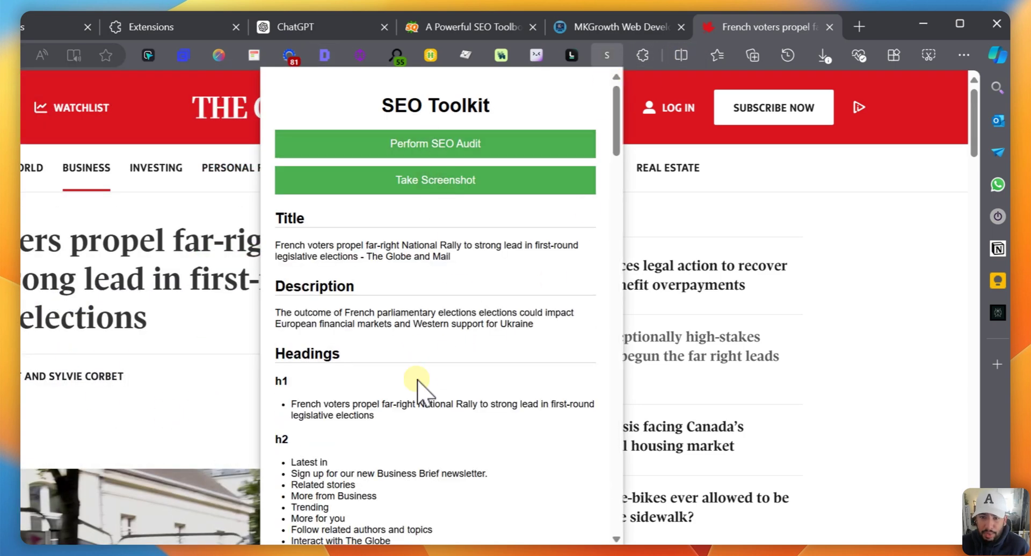
pyautogui.scroll(-3)
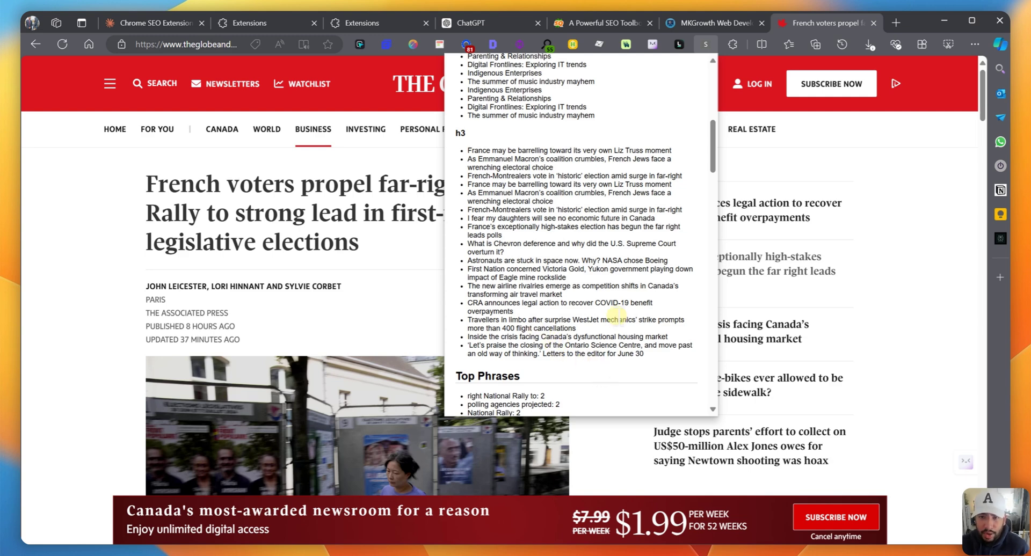
pyautogui.scroll(-3)
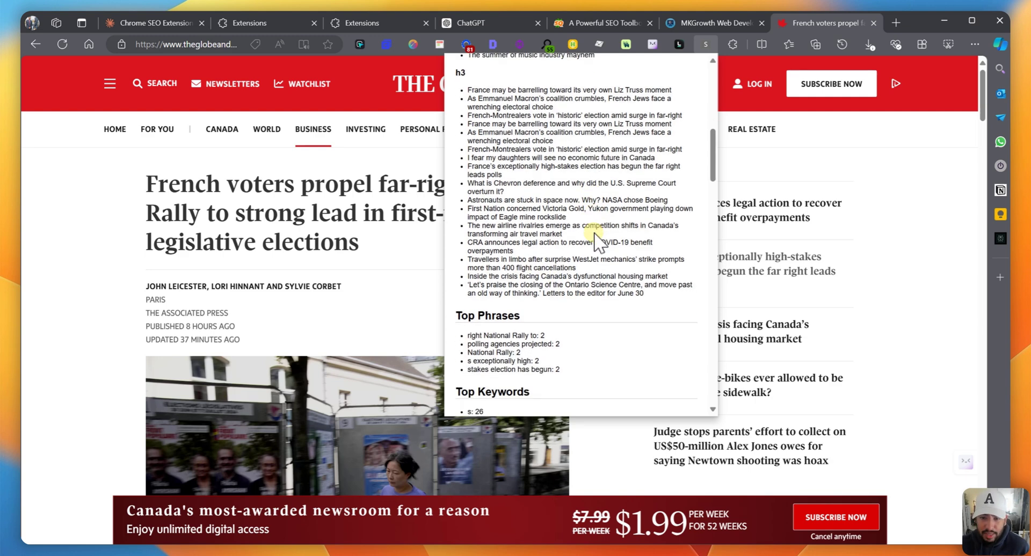
pyautogui.scroll(-3)
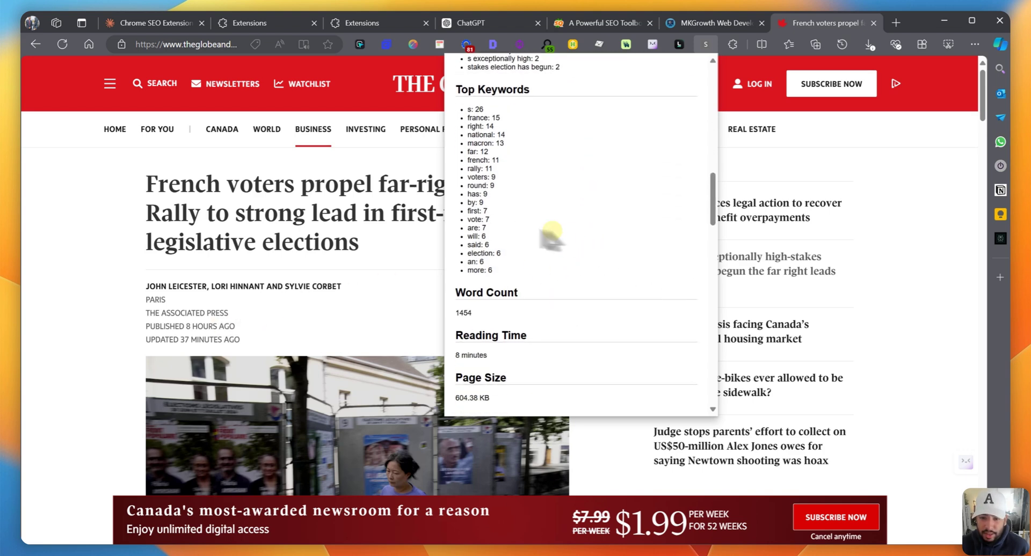
pyautogui.moveTo(692, 191)
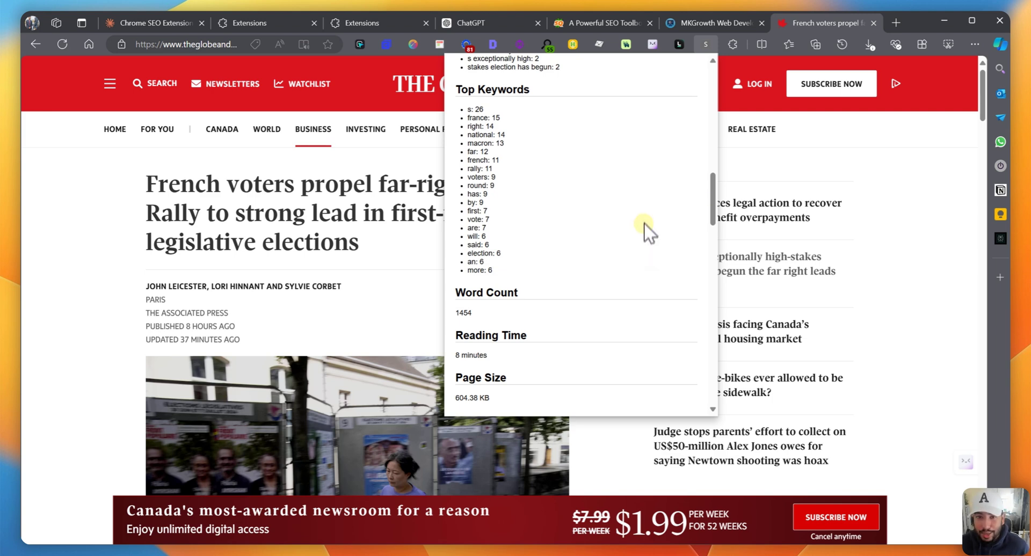
pyautogui.moveTo(686, 194)
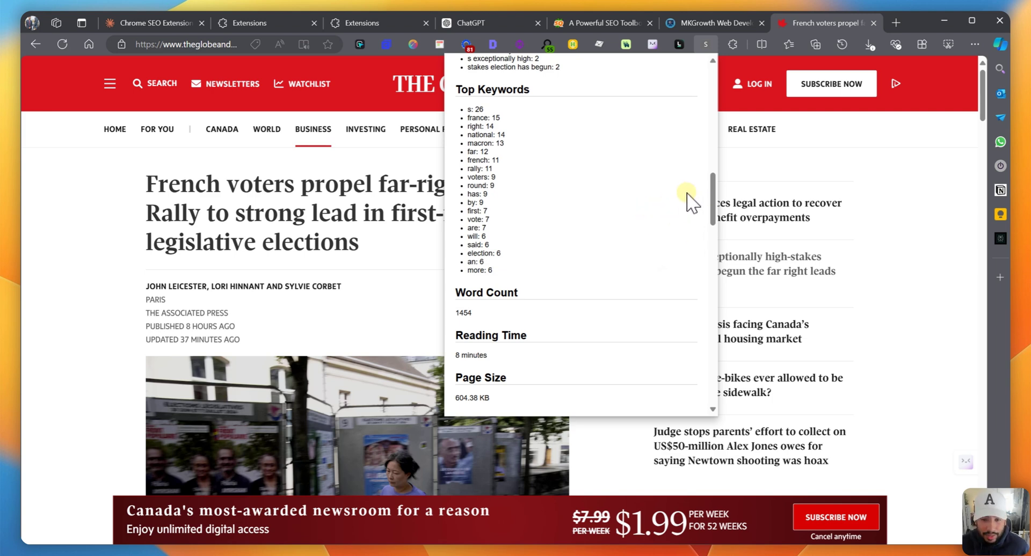
pyautogui.moveTo(615, 269)
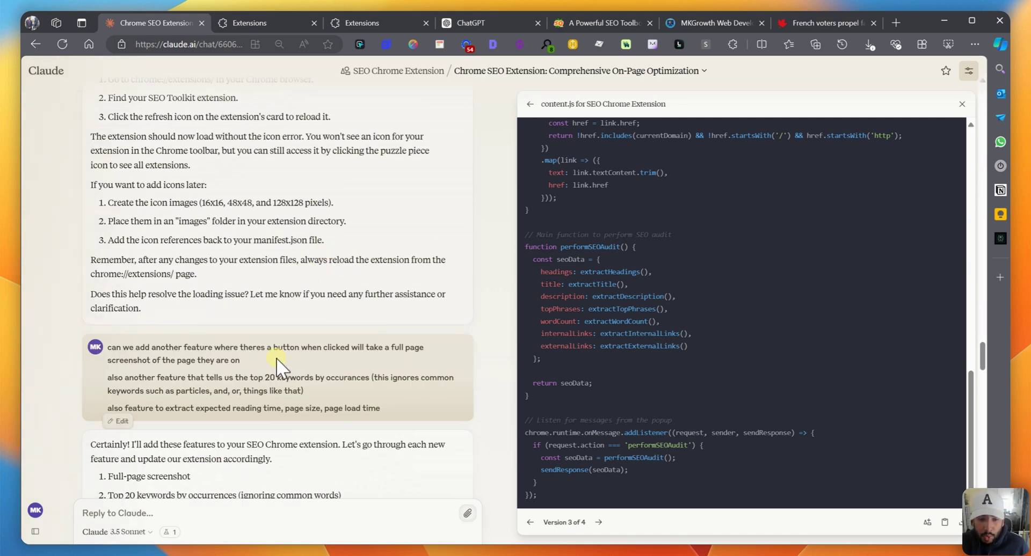
pyautogui.moveTo(329, 363)
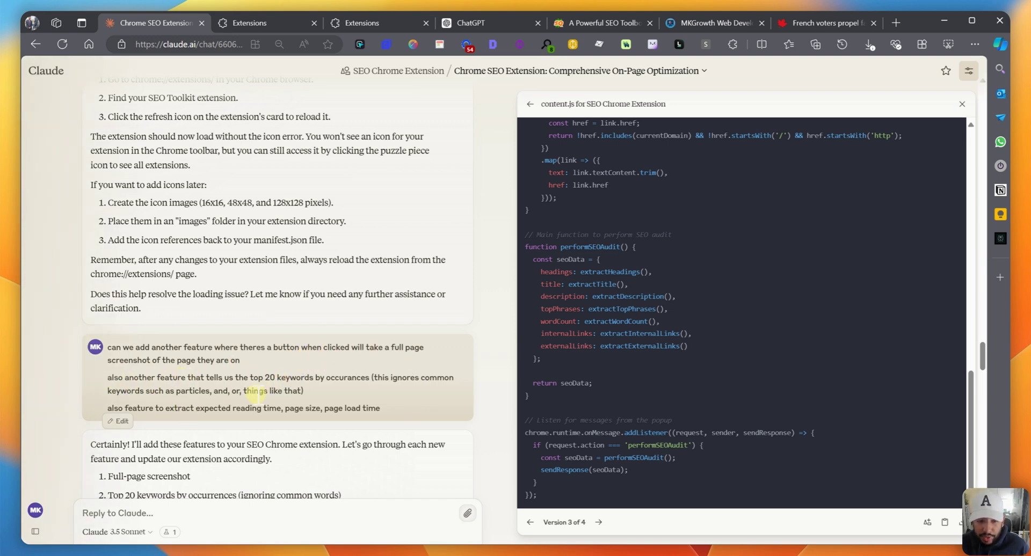
pyautogui.moveTo(421, 399)
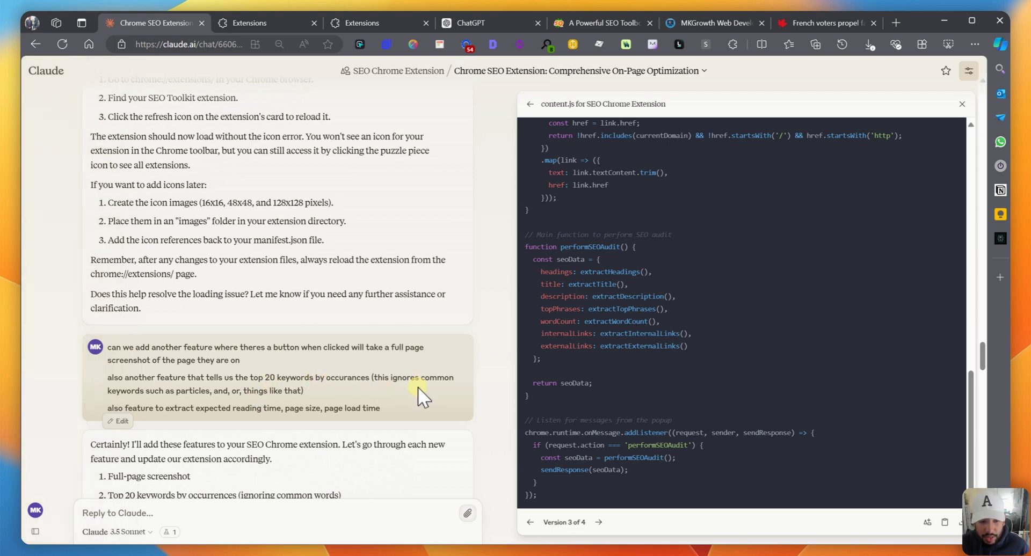
pyautogui.moveTo(253, 433)
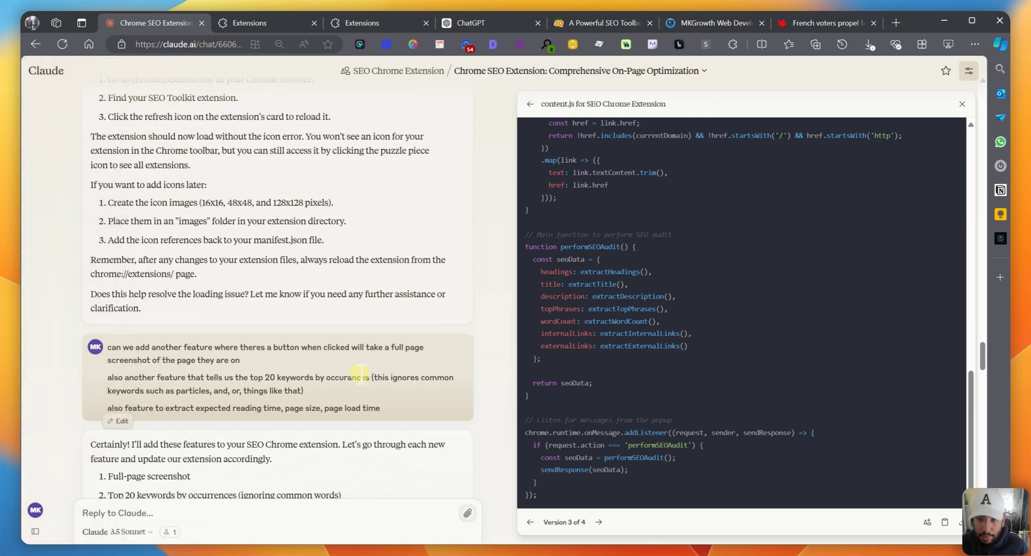
pyautogui.moveTo(409, 374)
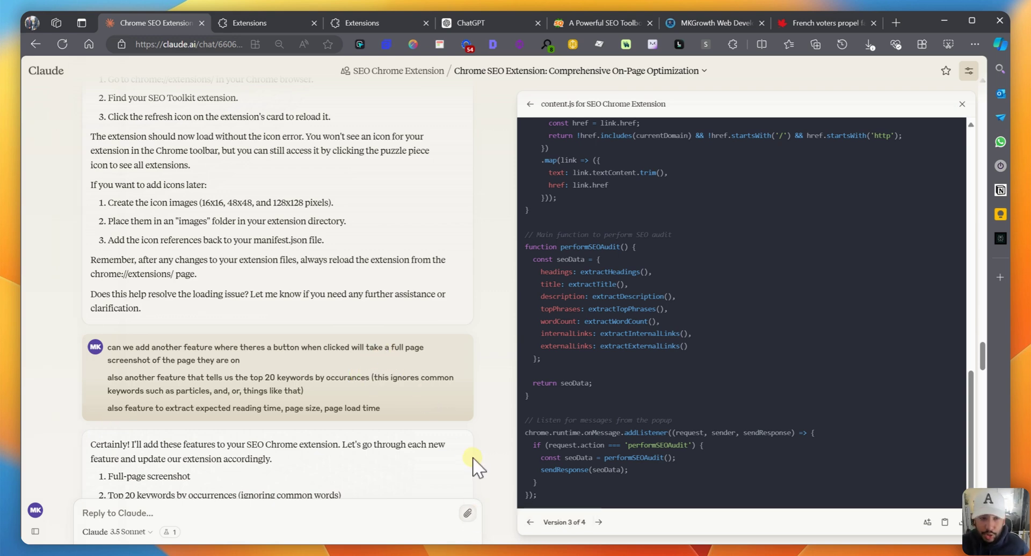
pyautogui.moveTo(466, 465)
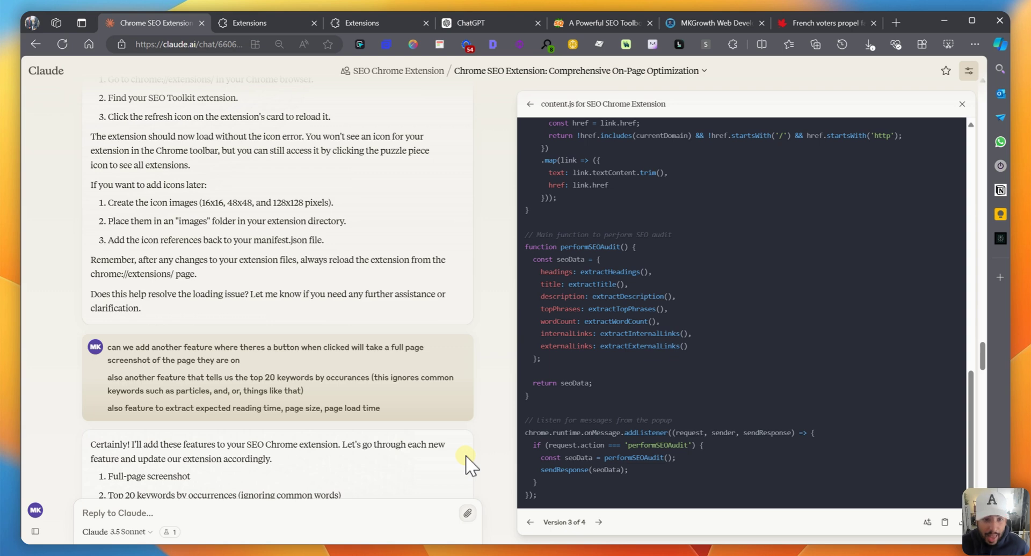